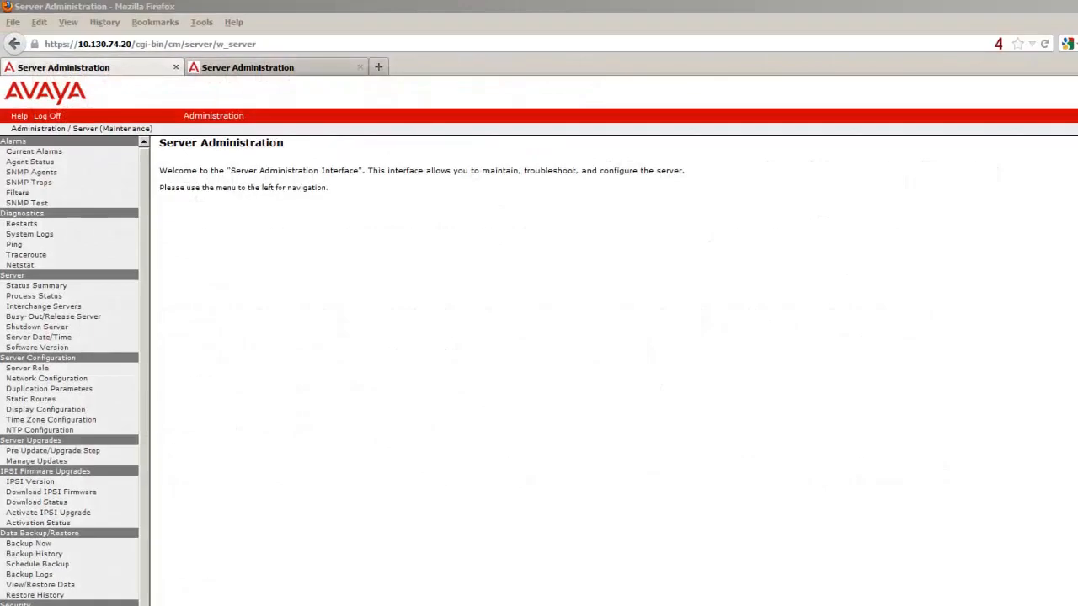
mouse_move(74, 291)
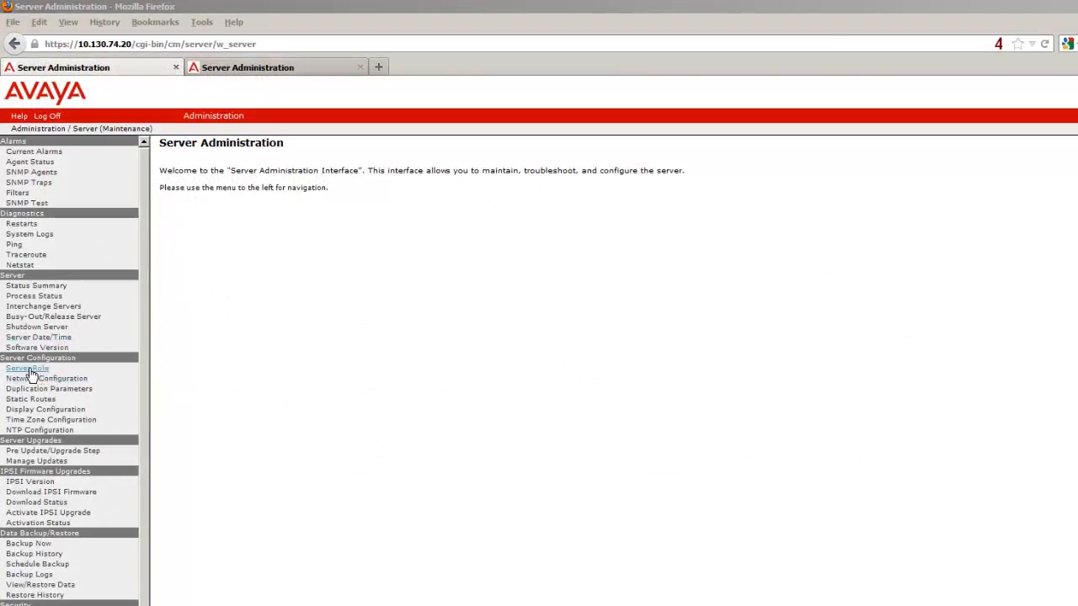
click(27, 368)
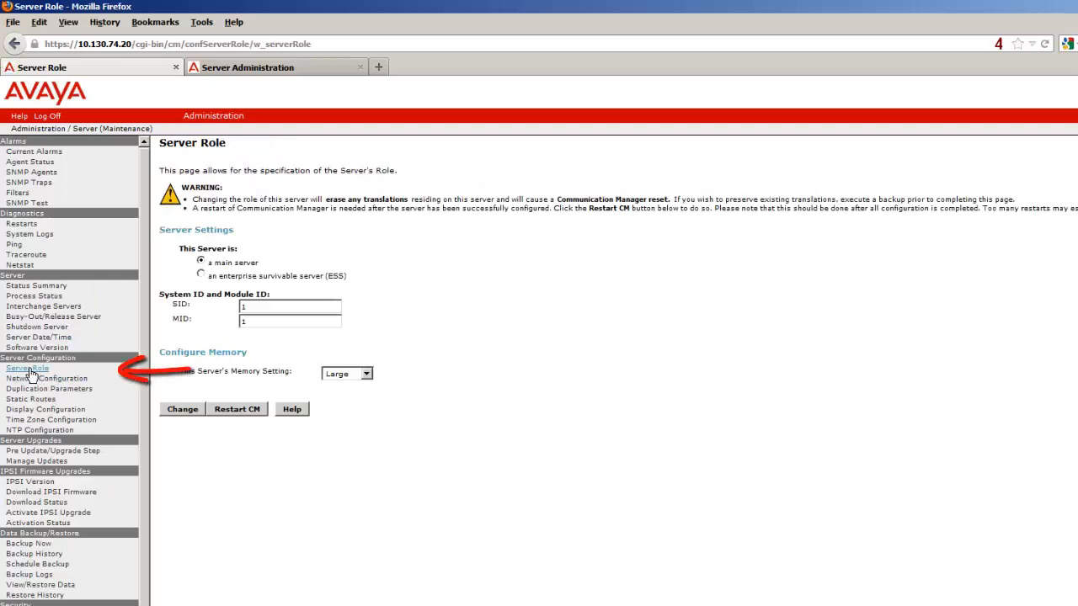
click(290, 306)
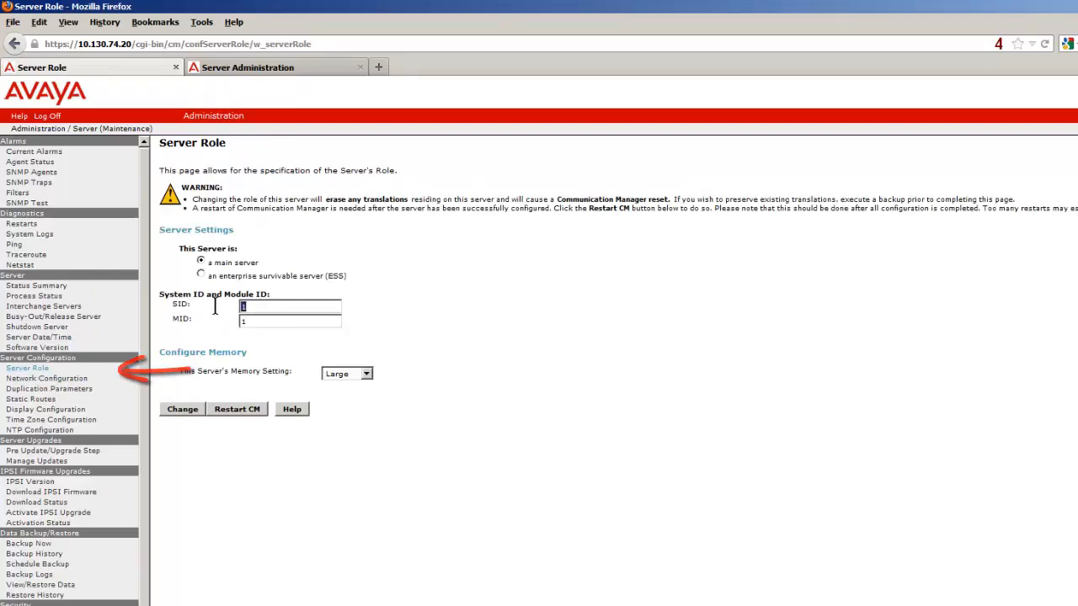
text(5)
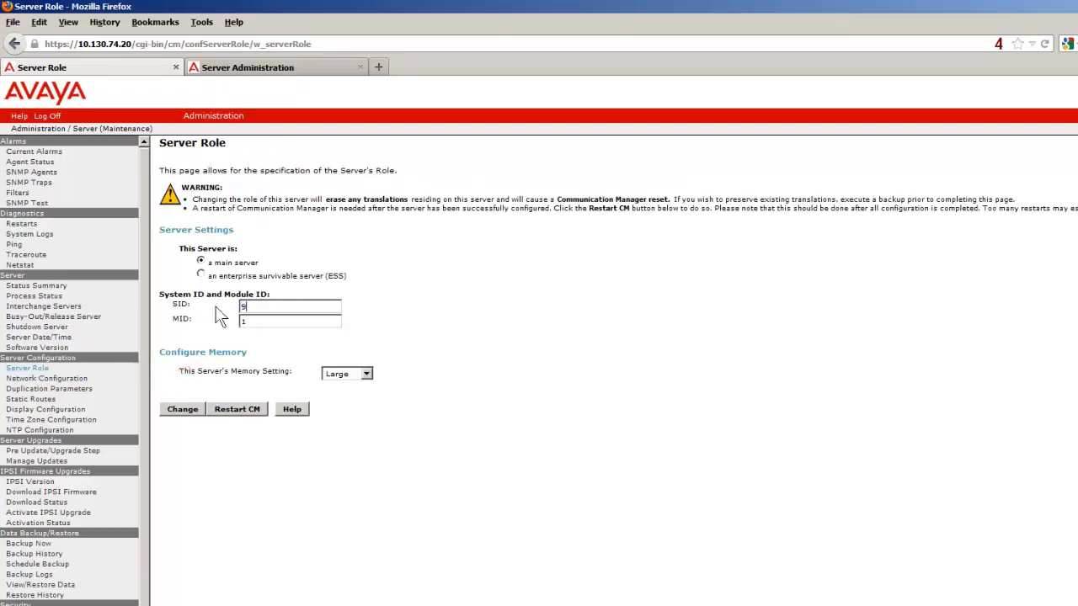
text(999)
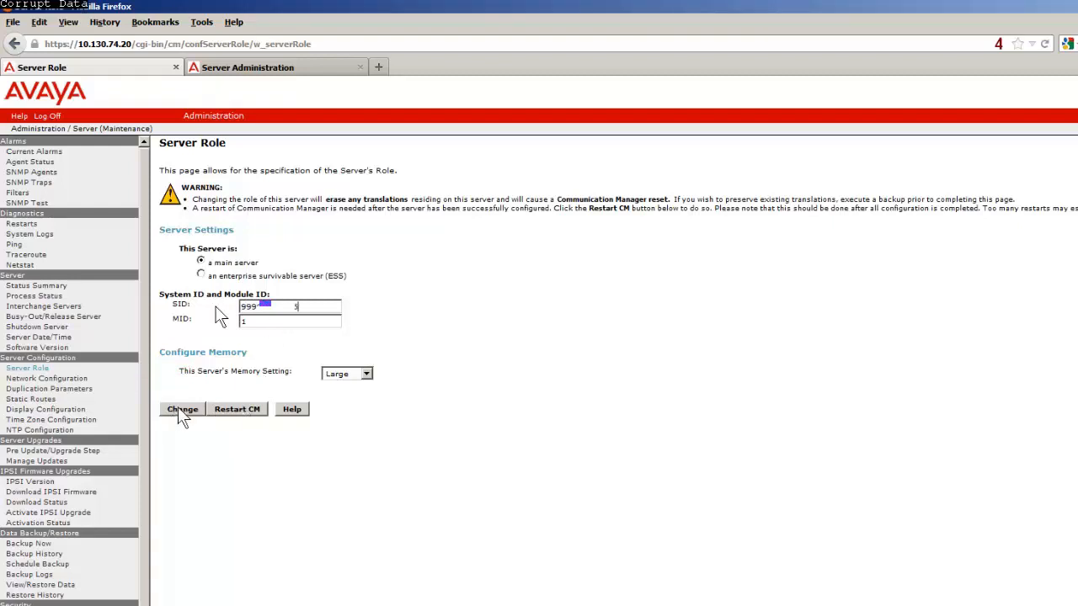
click(182, 408)
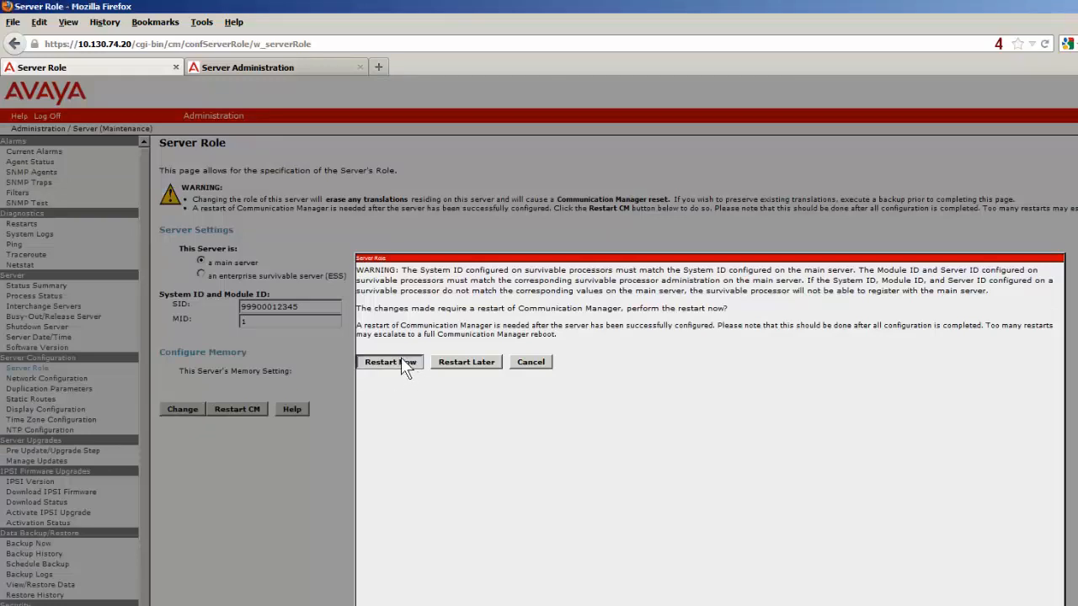
click(389, 362)
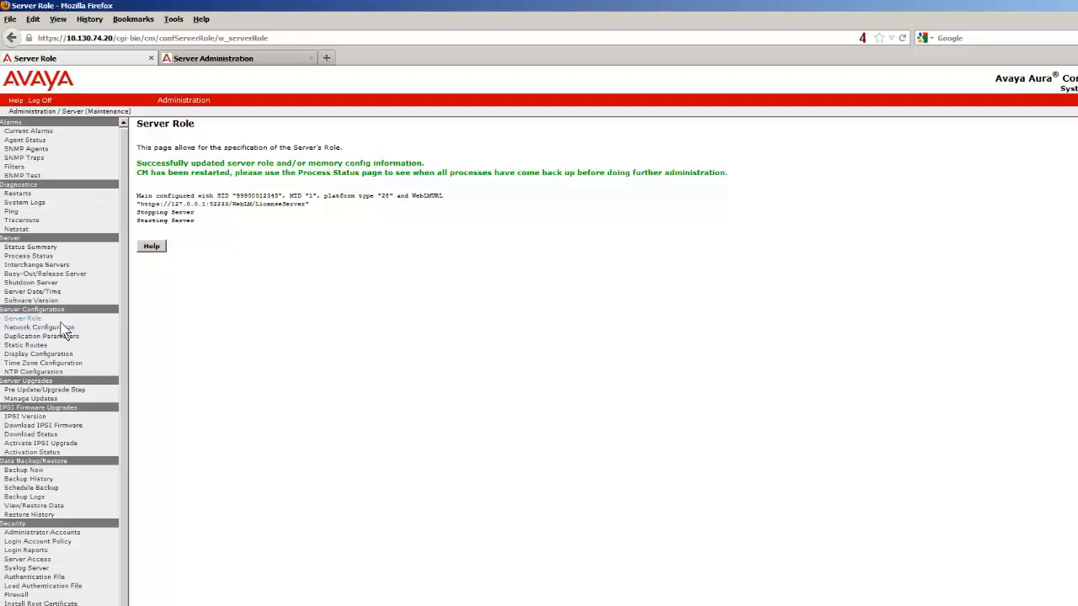
Save eth0 alias 10.130.74.22 and duplication interface 192.11.13.13/255.255.255.252, deferring the CM restart.
click(39, 327)
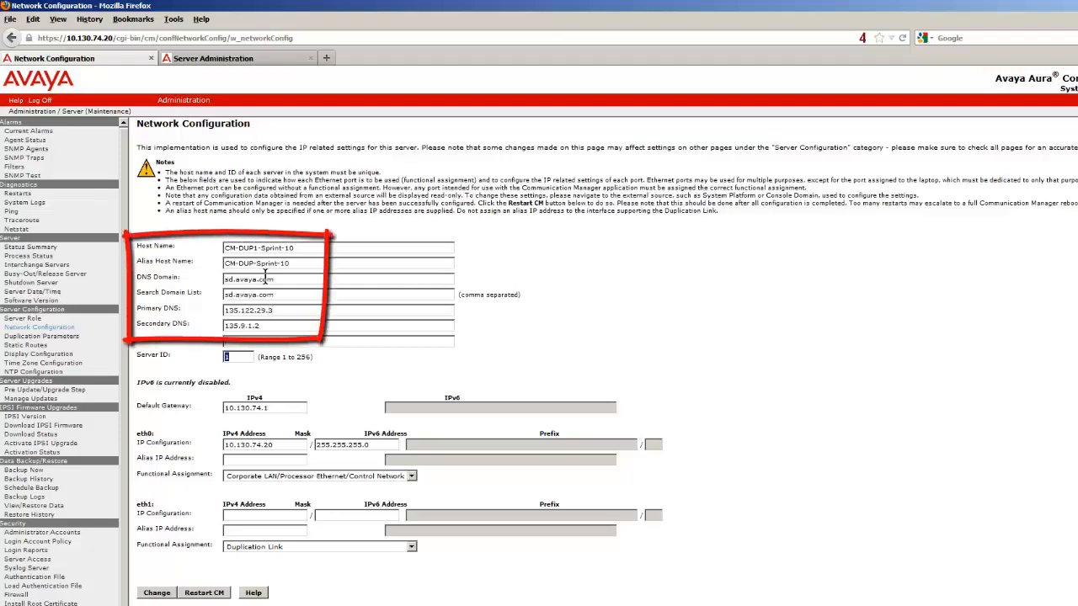
click(264, 407)
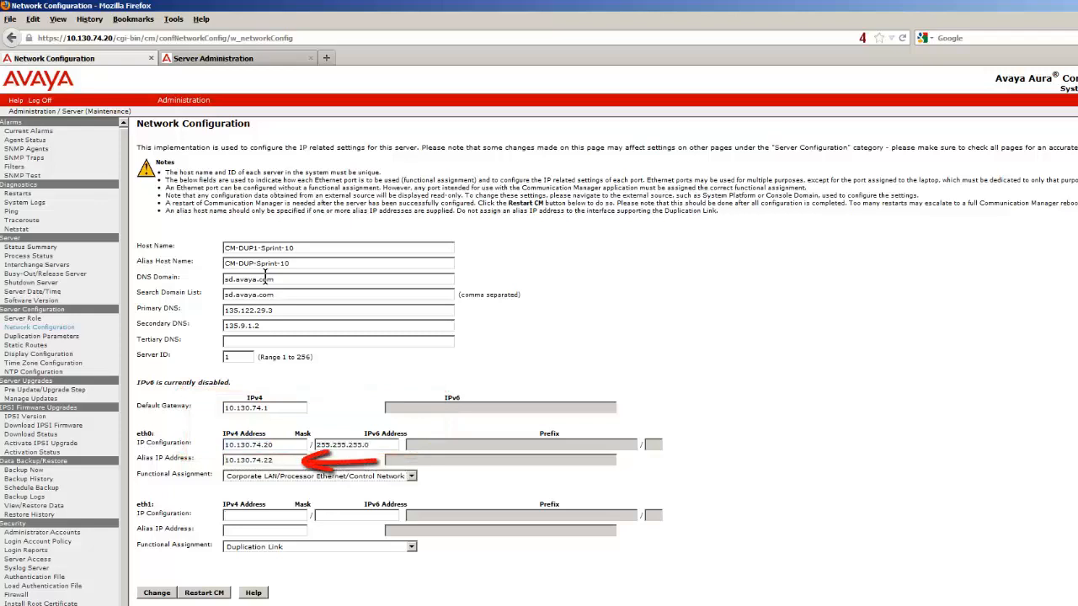
text(192.11.13.13)
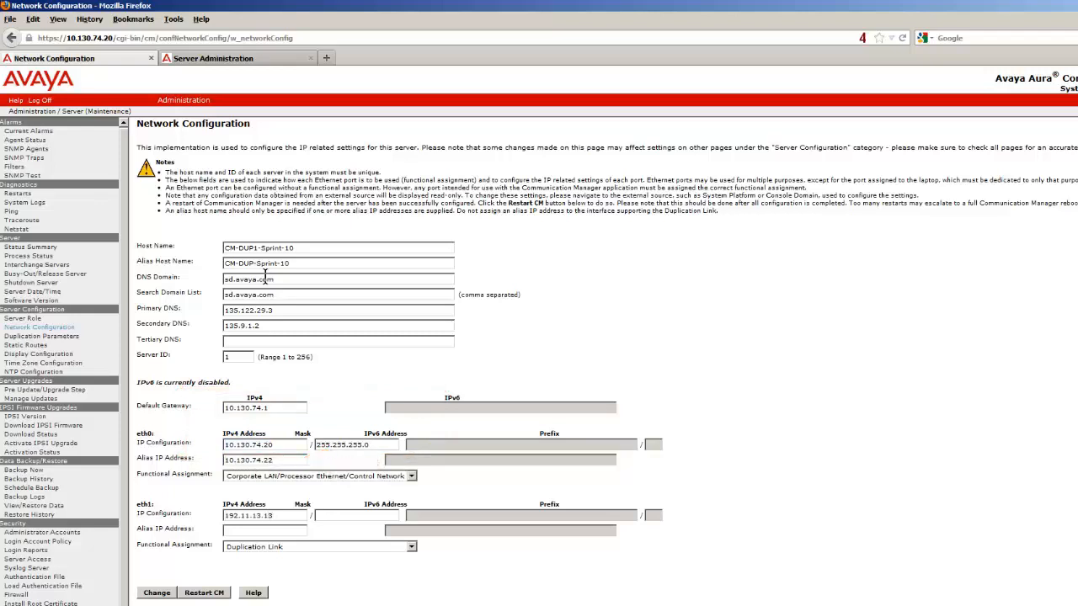
text(255.255.255.252)
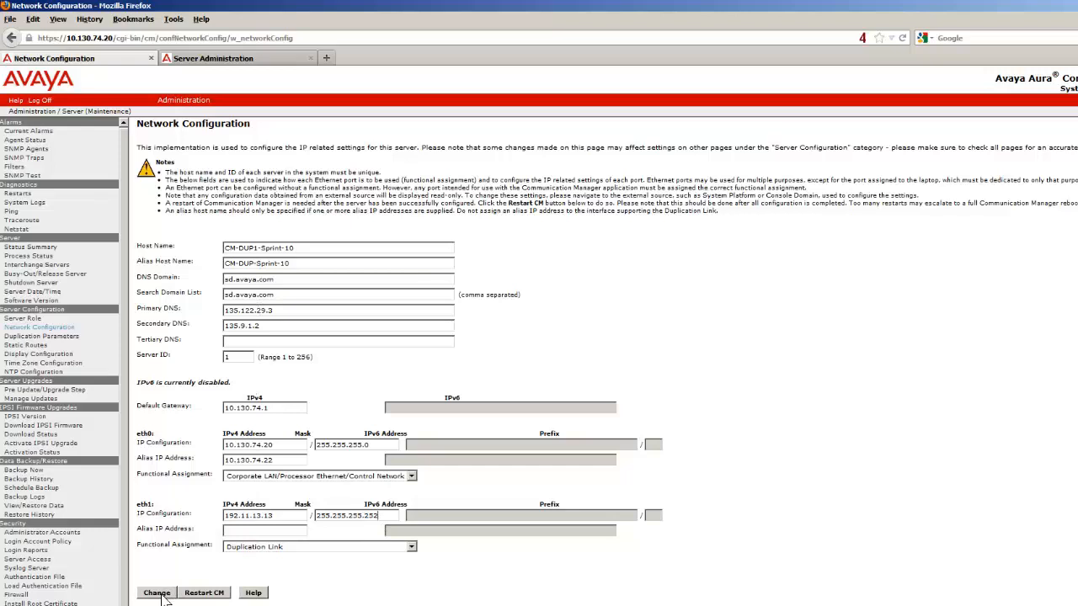
click(157, 592)
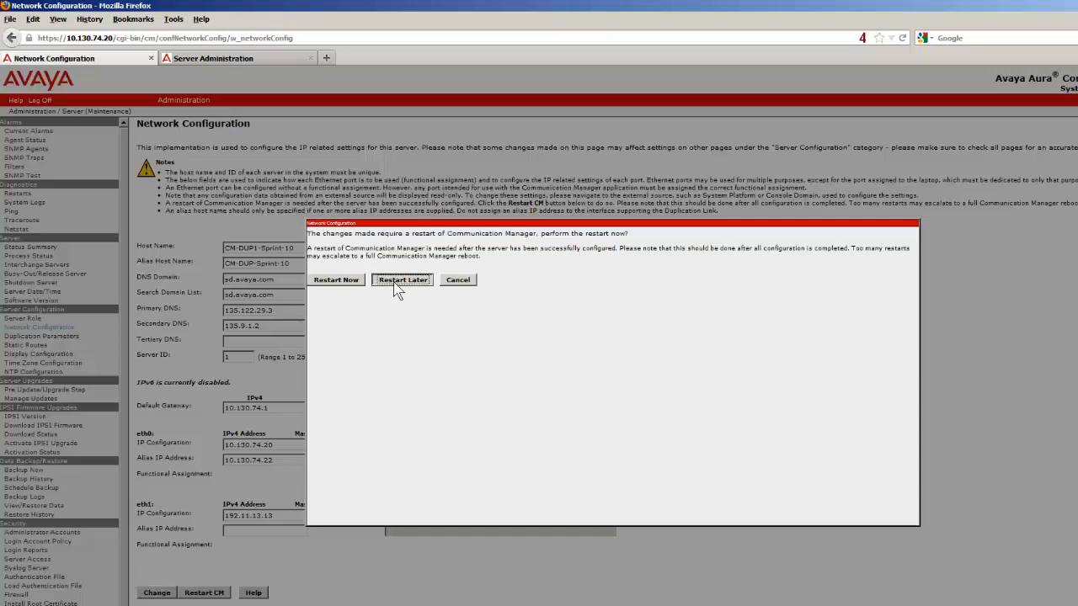
click(403, 280)
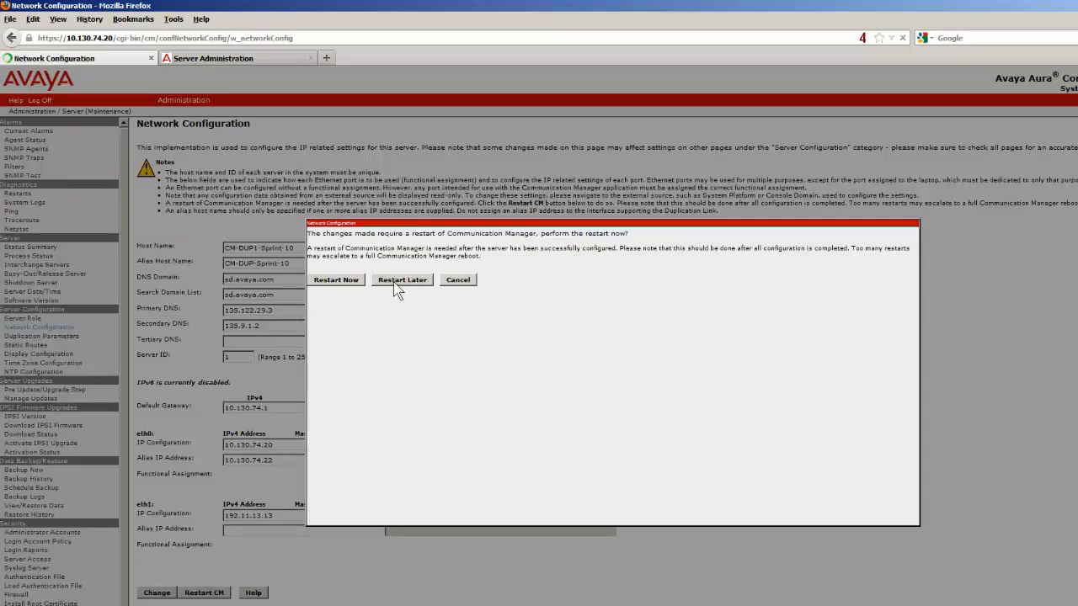
click(402, 279)
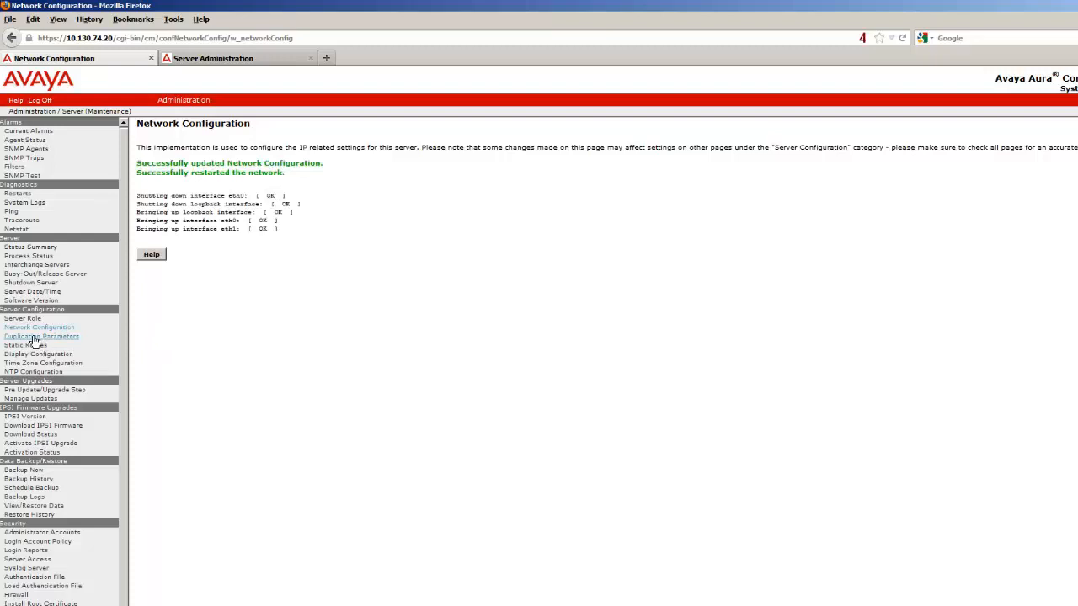
Save partner server 2 at 10.130.74.21 with duplication IP 192.11.13.14, then restart CM.
click(41, 336)
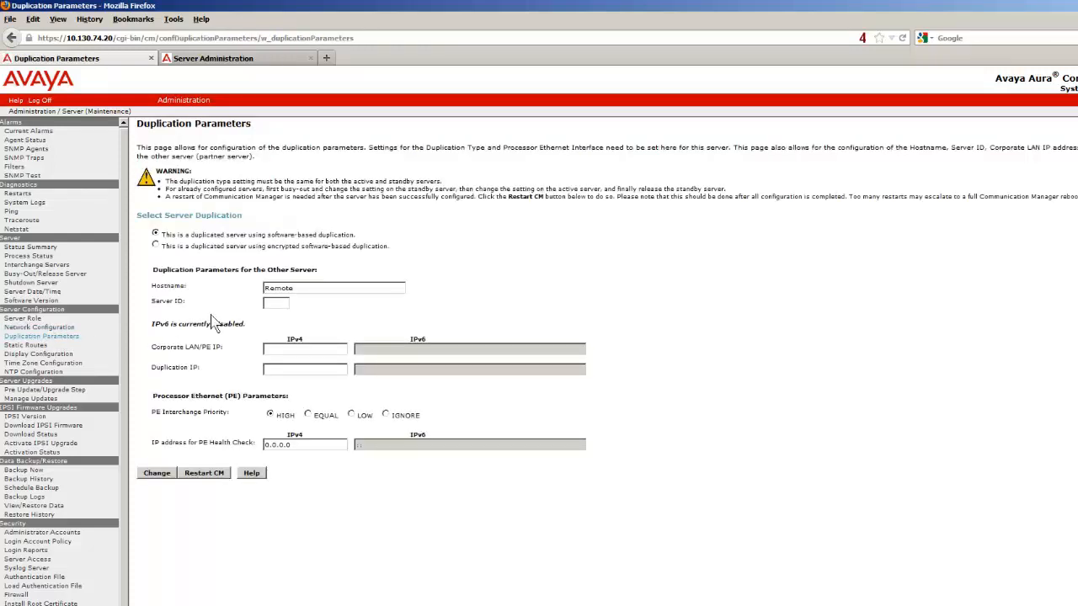
text(2)
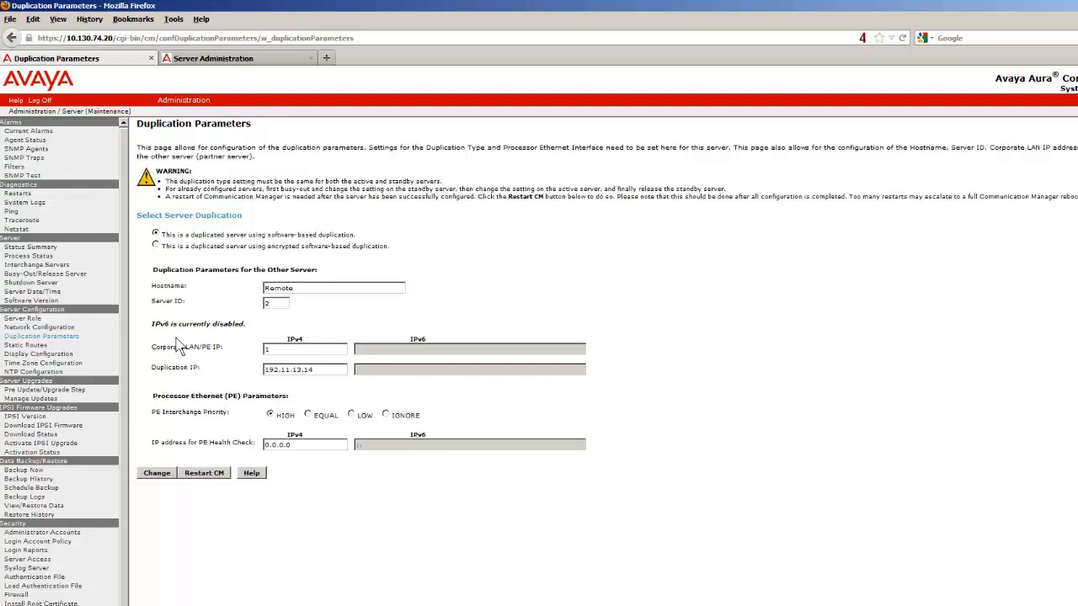
text(10.130.74.2)
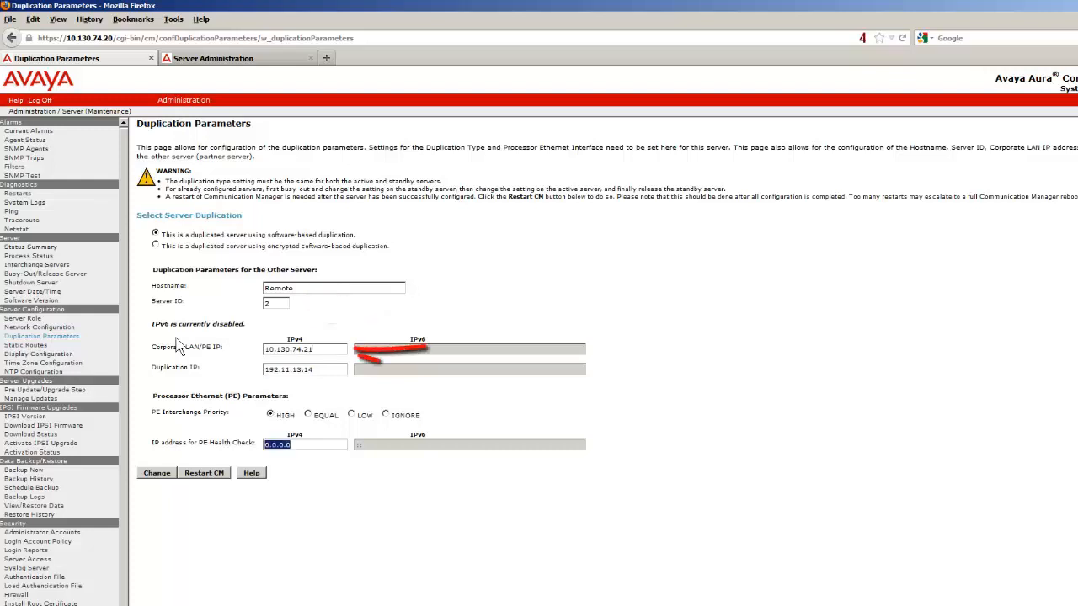
text(10)
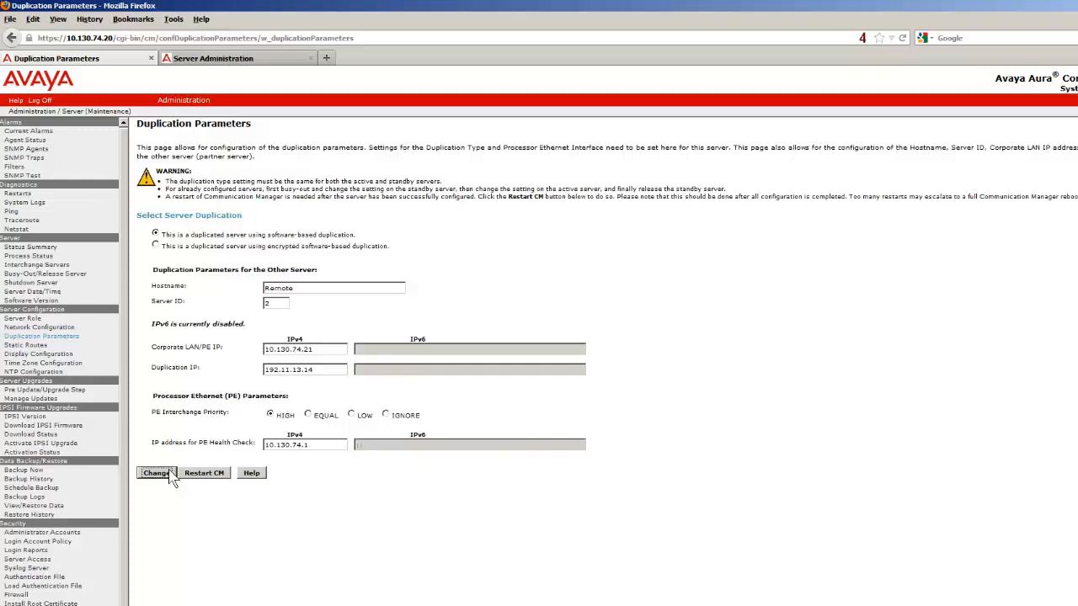
click(156, 472)
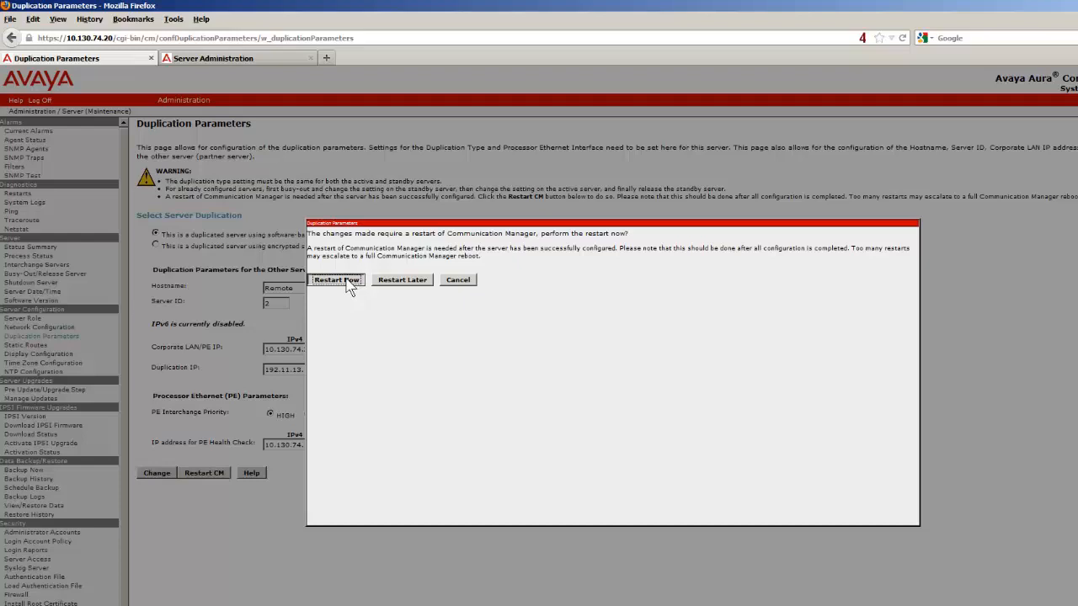
click(336, 280)
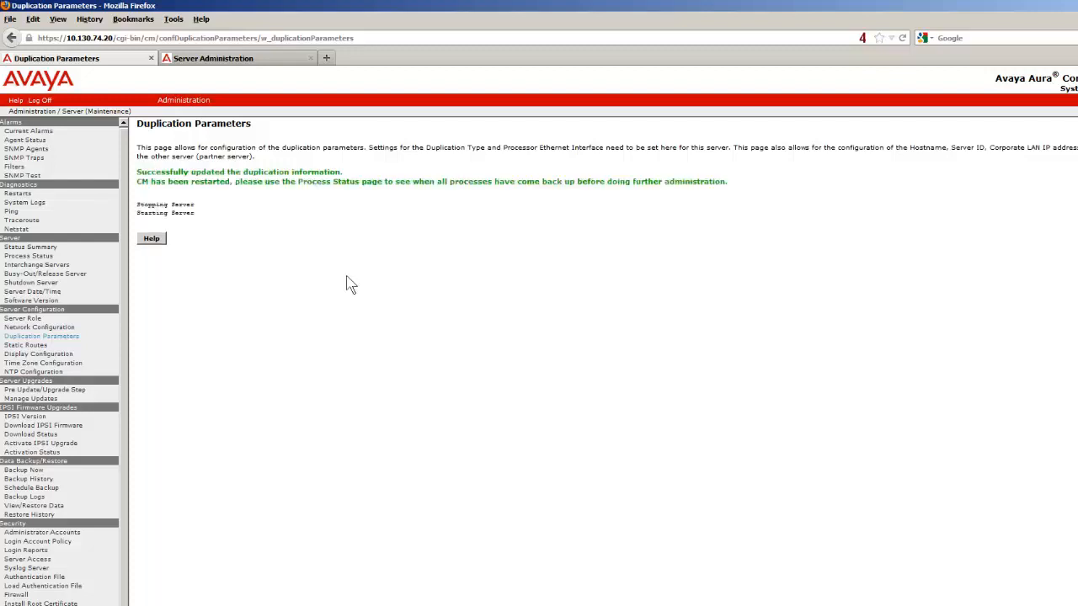
mouse_move(155, 261)
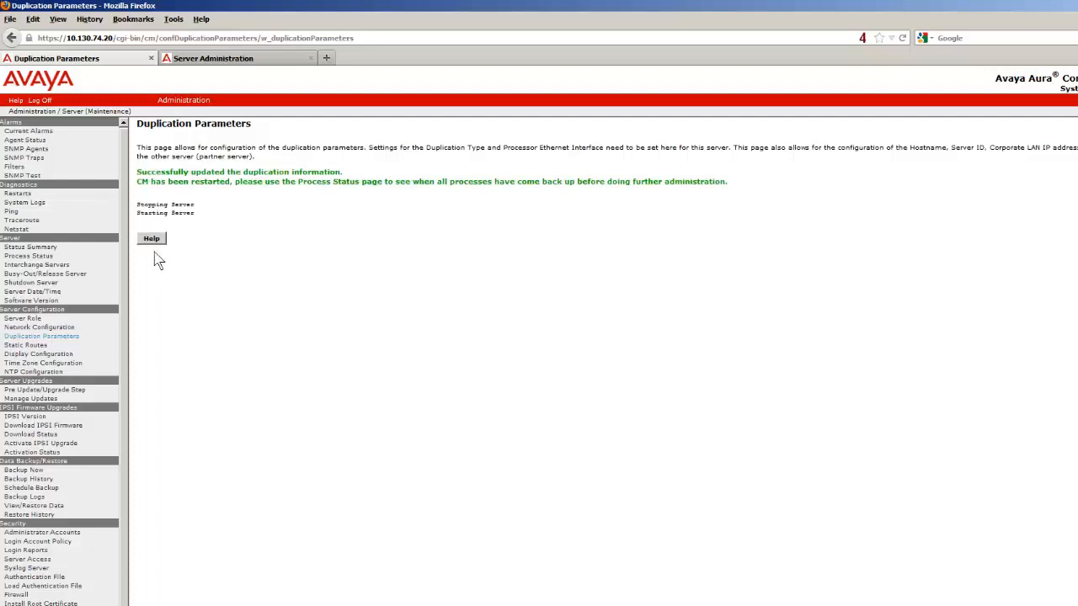
Check process status with the page set to refresh periodically.
click(28, 256)
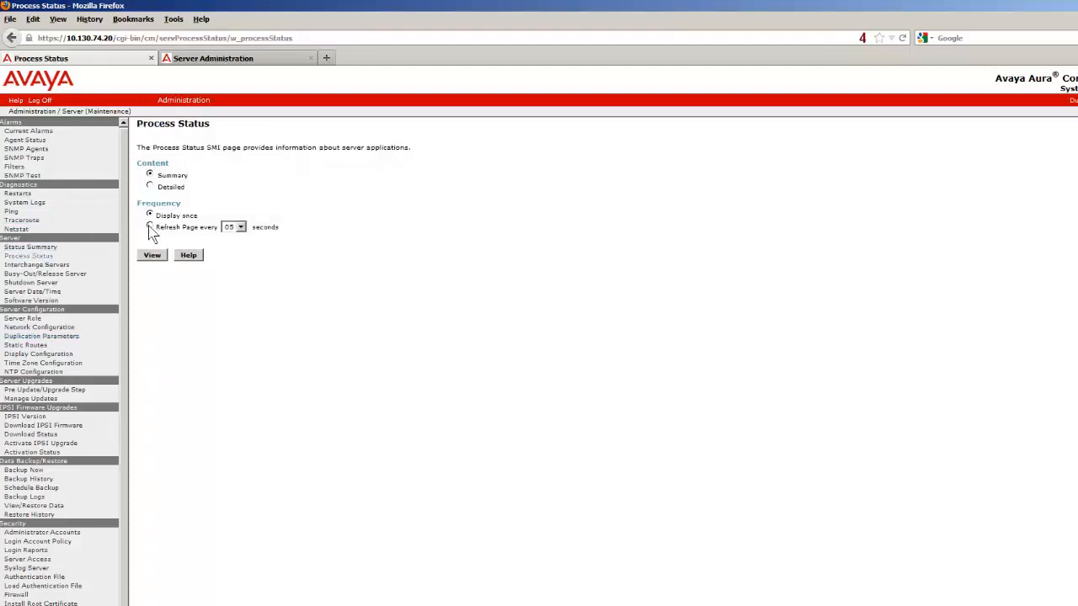
click(151, 254)
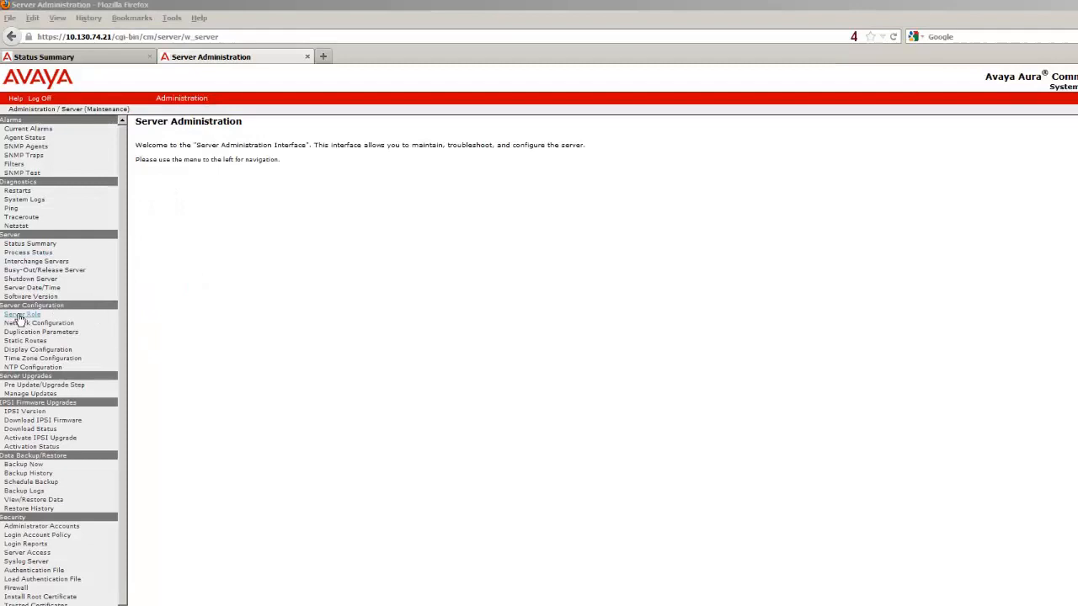
click(23, 314)
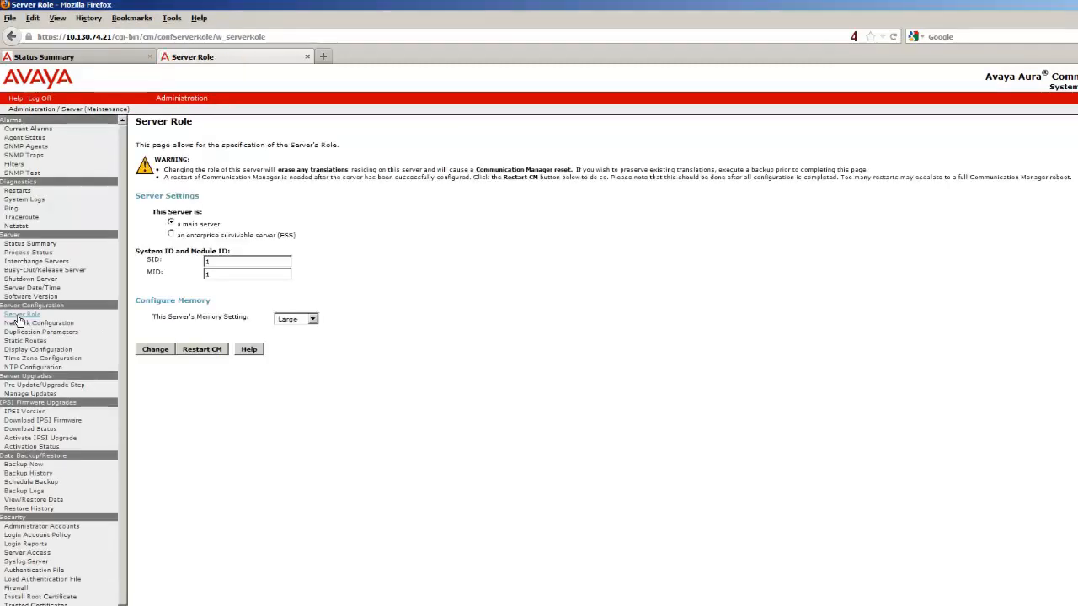
click(247, 261)
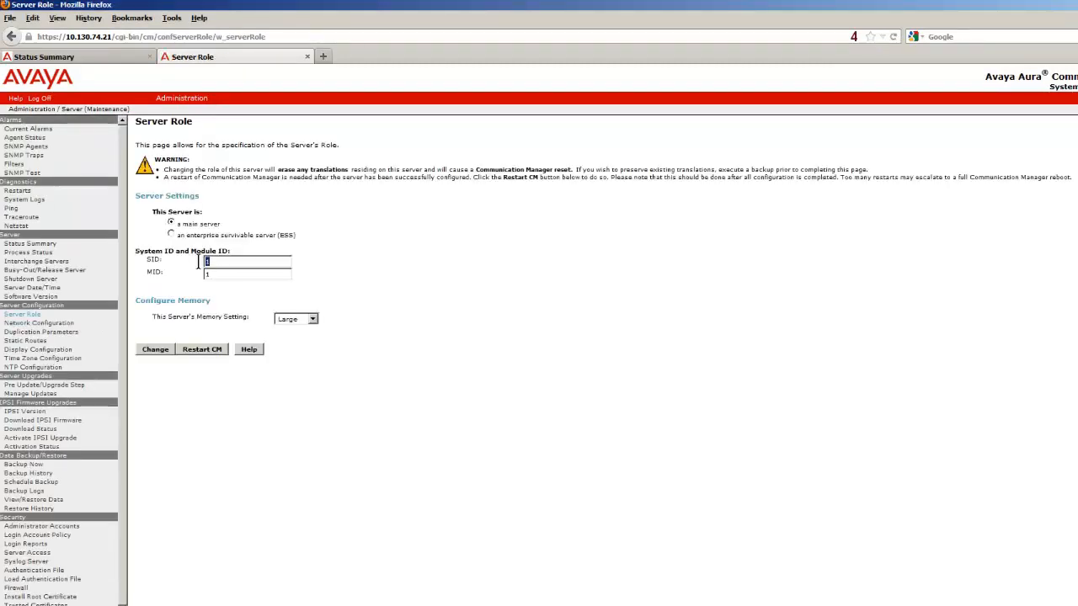
text(99900012345)
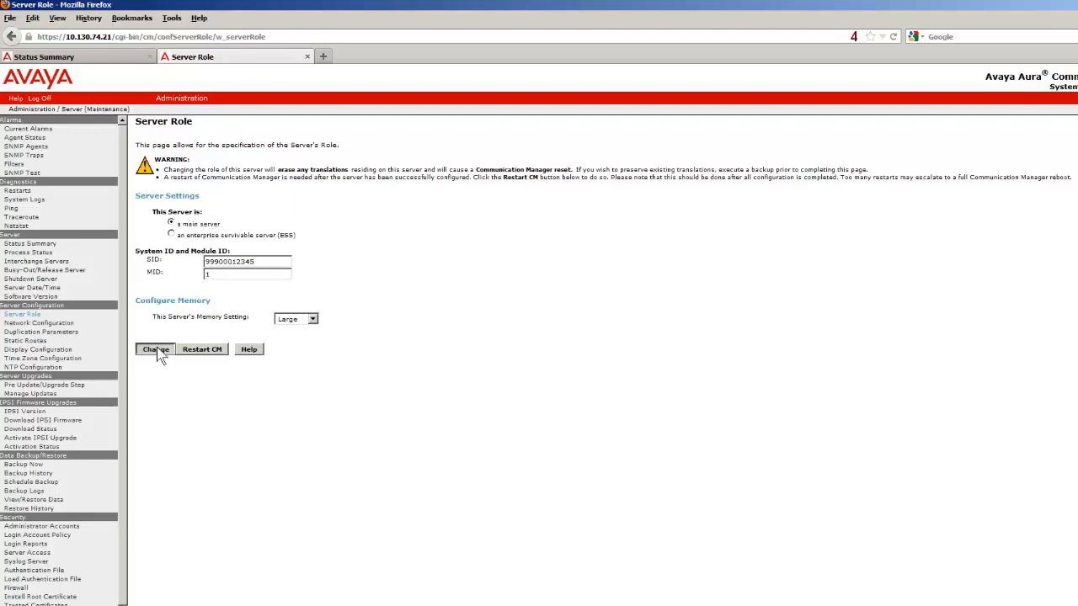
click(155, 350)
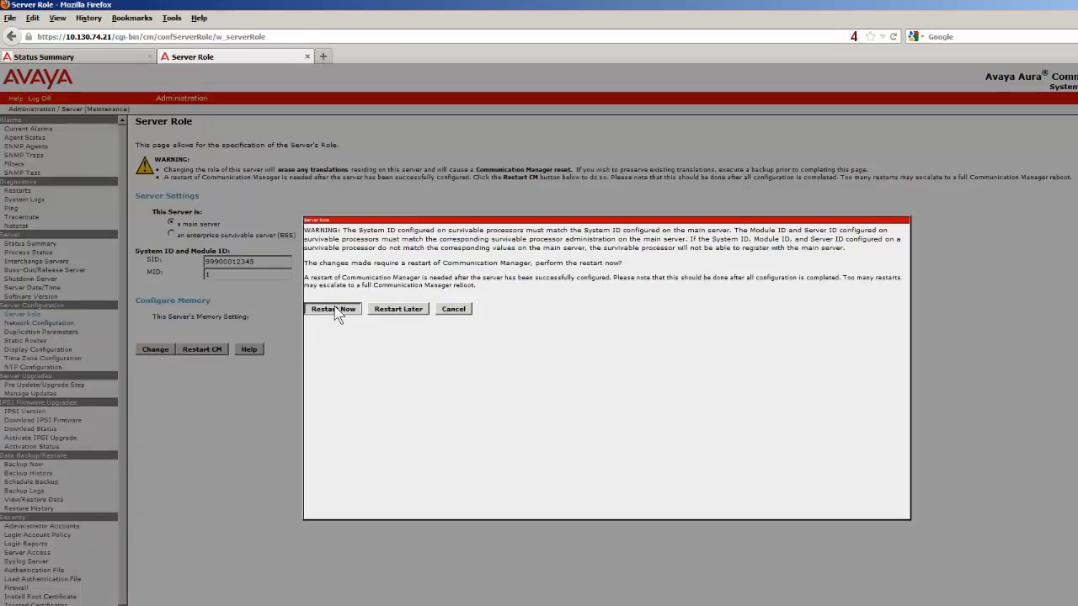
Restart Communication Manager and confirm all 42 CommunicaMgr processes are up.
click(332, 308)
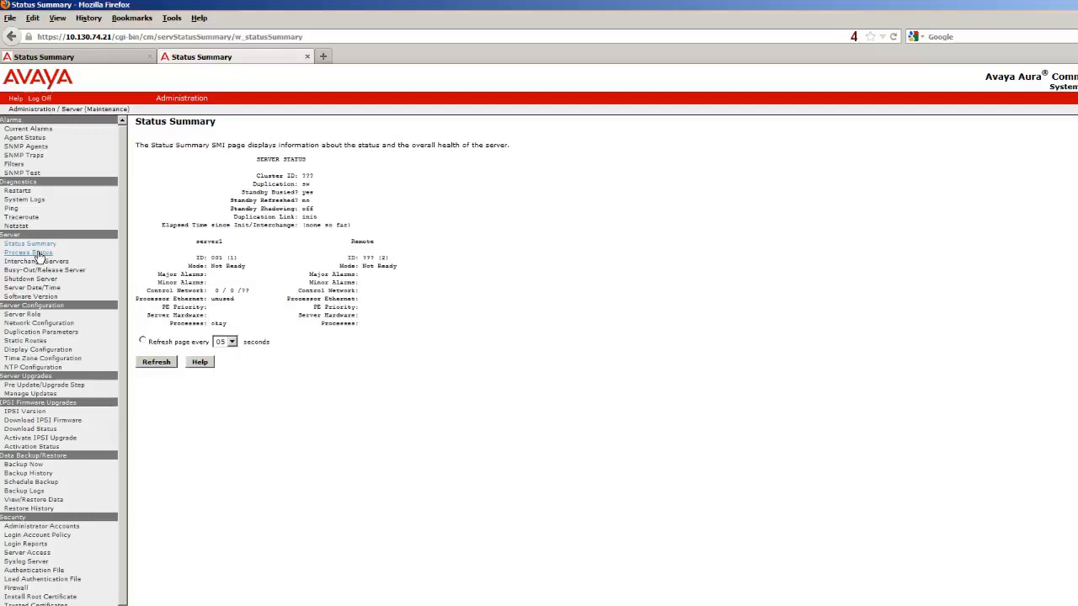
click(28, 253)
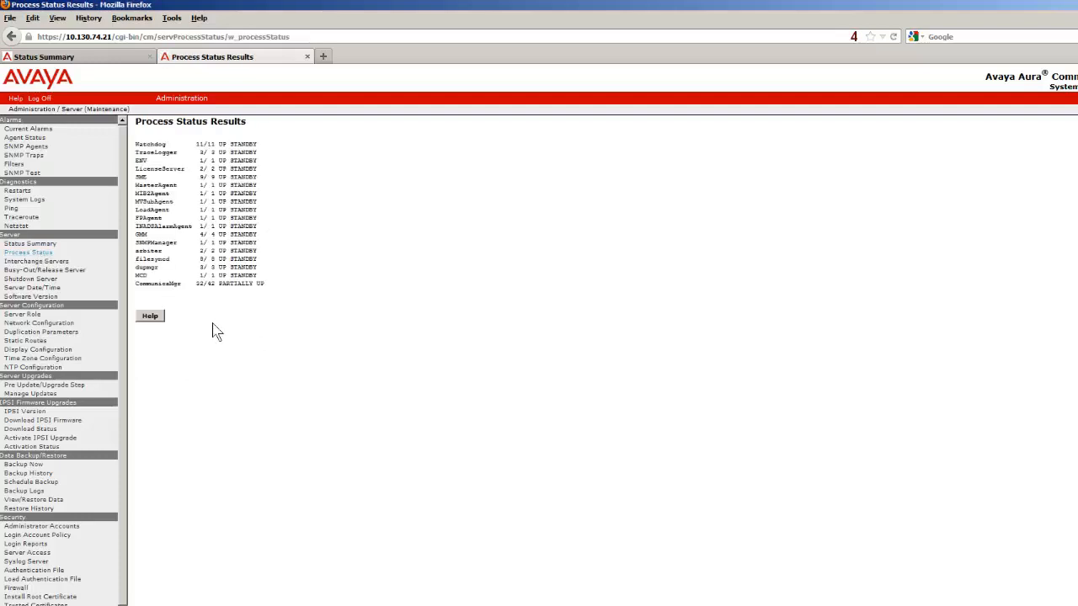
mouse_move(215, 333)
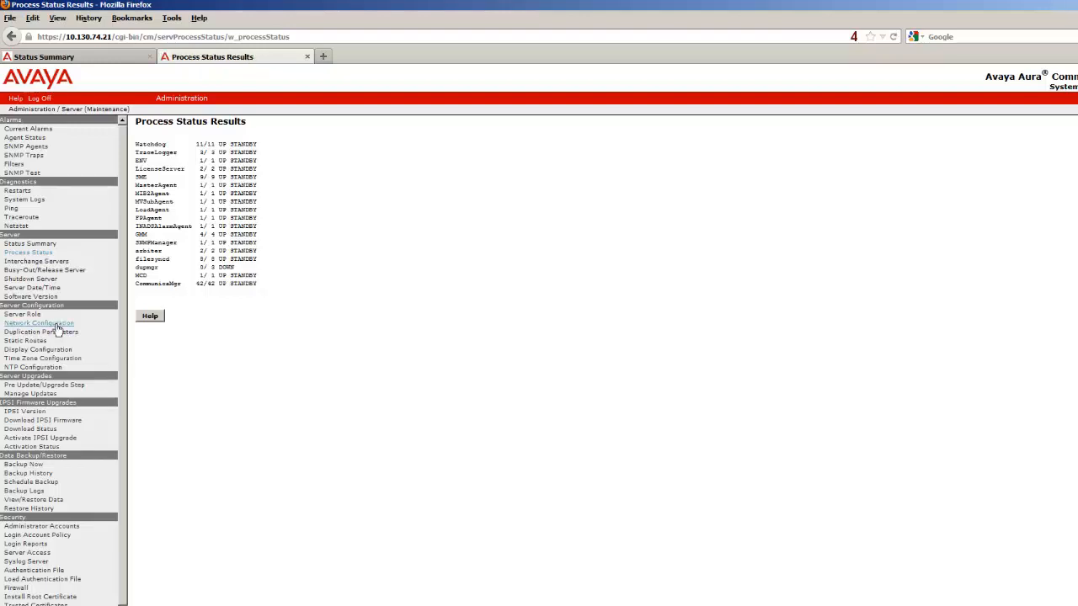
click(39, 324)
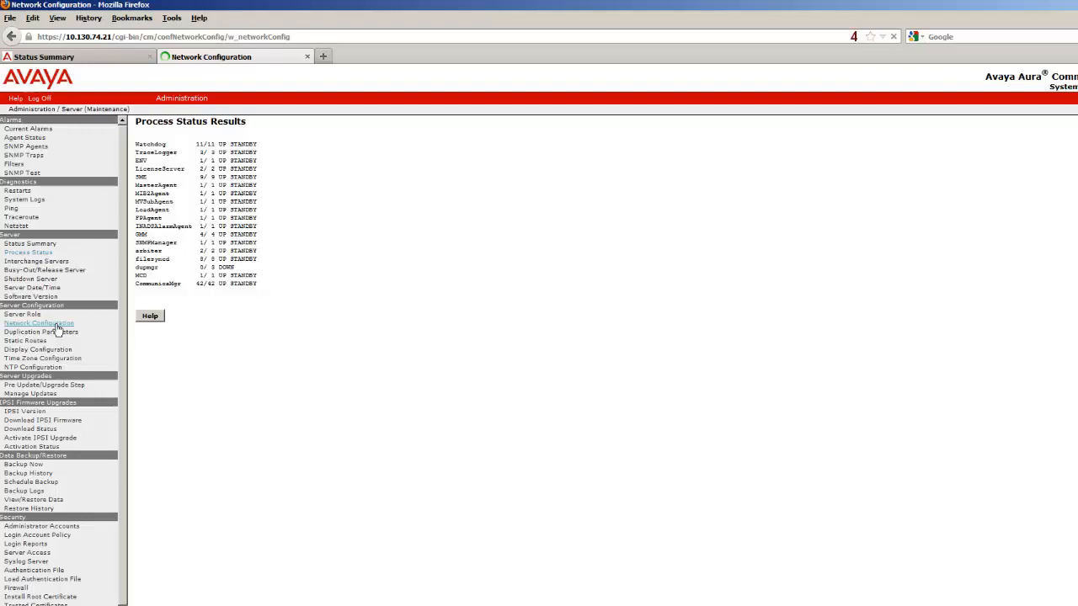
Set host CM-DUP2-Sprint-10, server ID 2, alias 10.130.74.20, duplication 192.11.13.14/255.255.255.252.
click(39, 322)
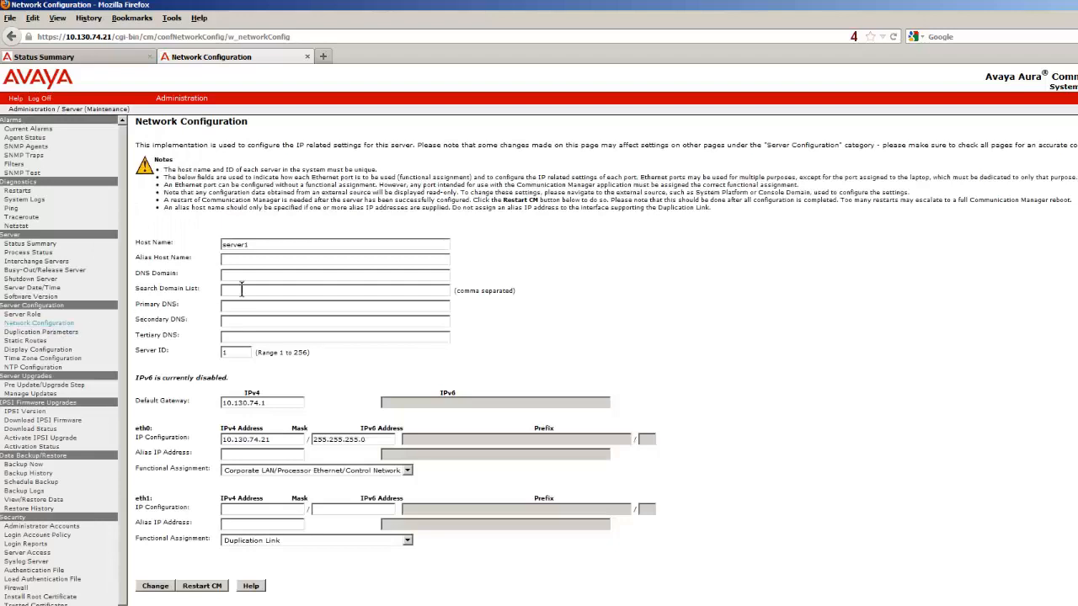
double_click(234, 244)
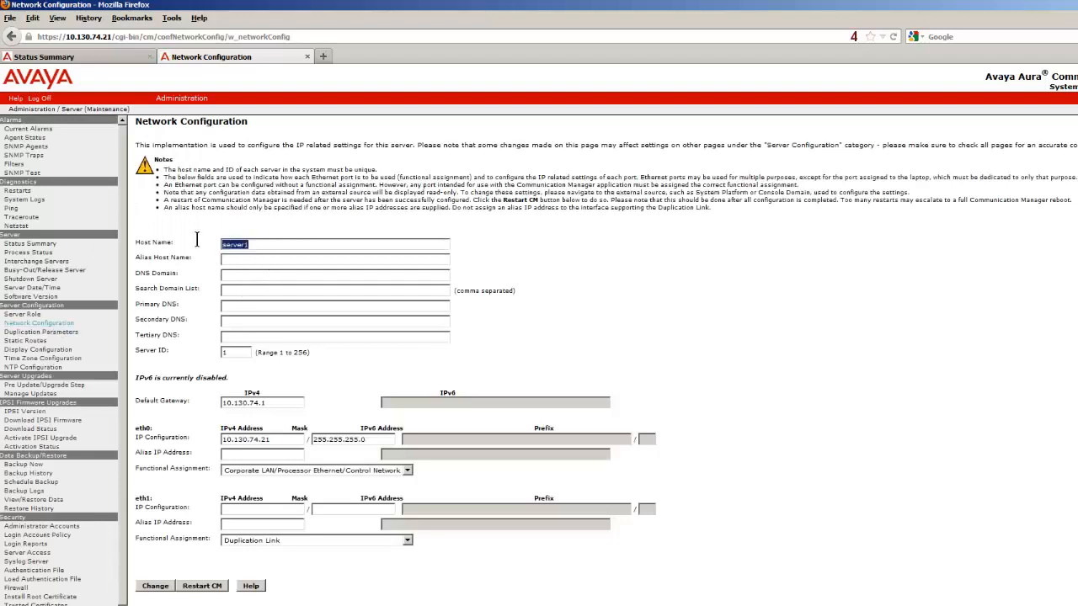
text(CM-DUP2-Sprint-10)
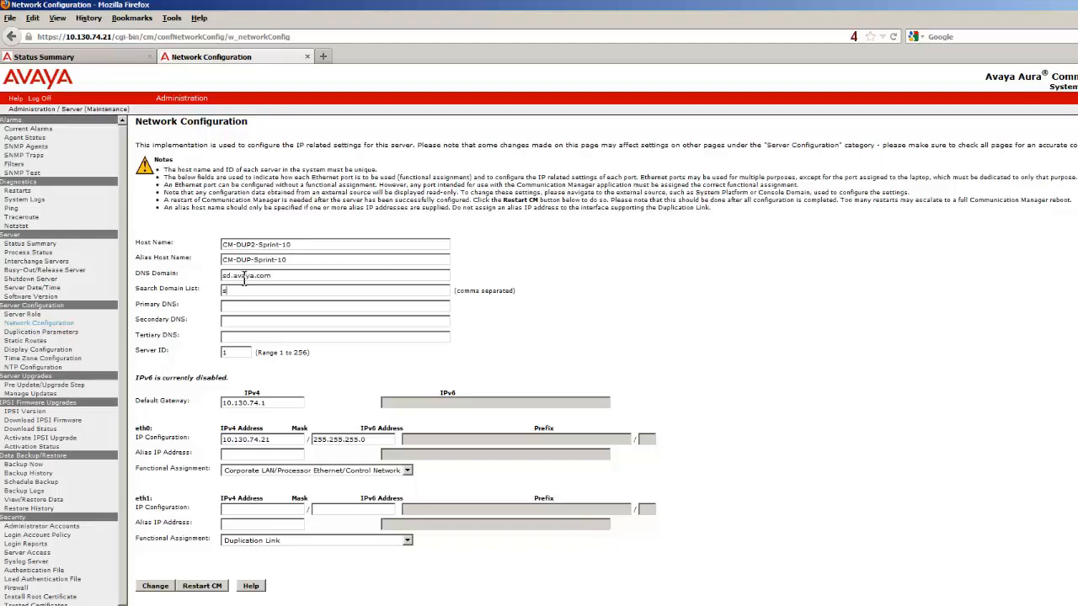
text(135.122.)
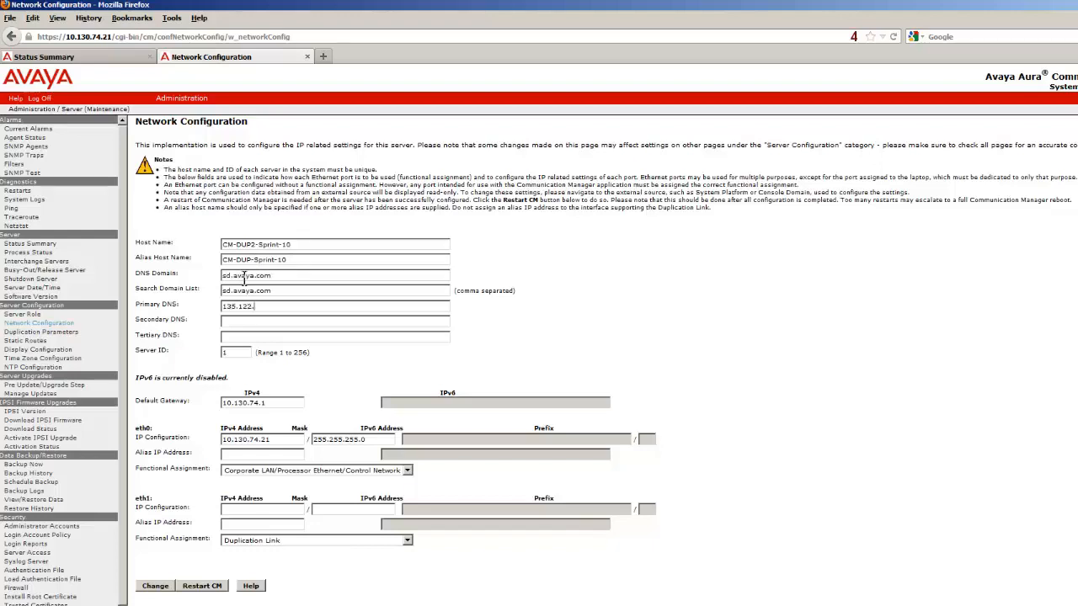
text(135.9.1.2)
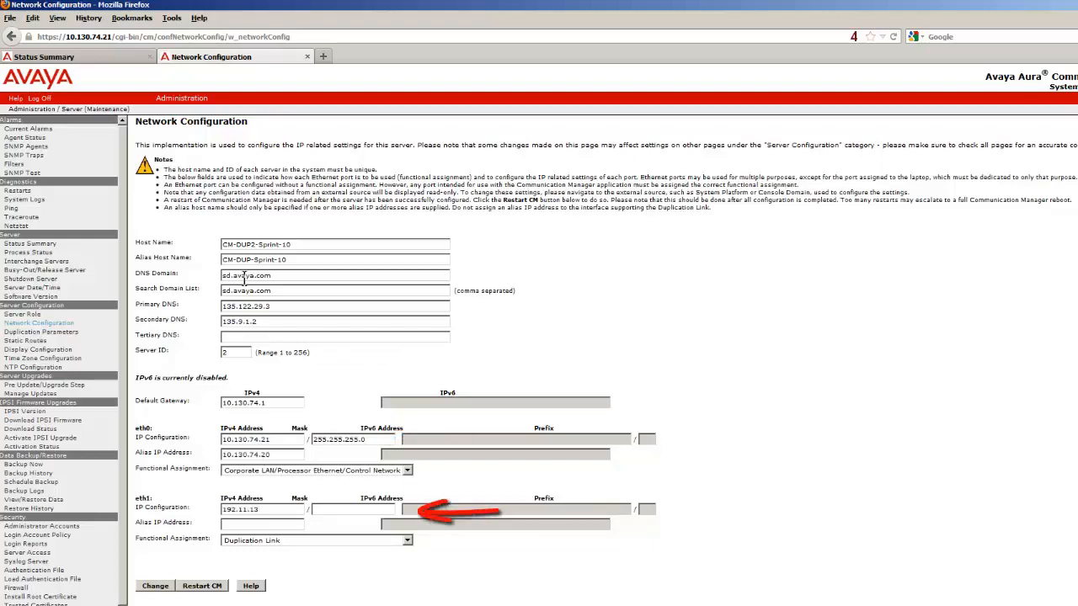
text(255.255.255.252)
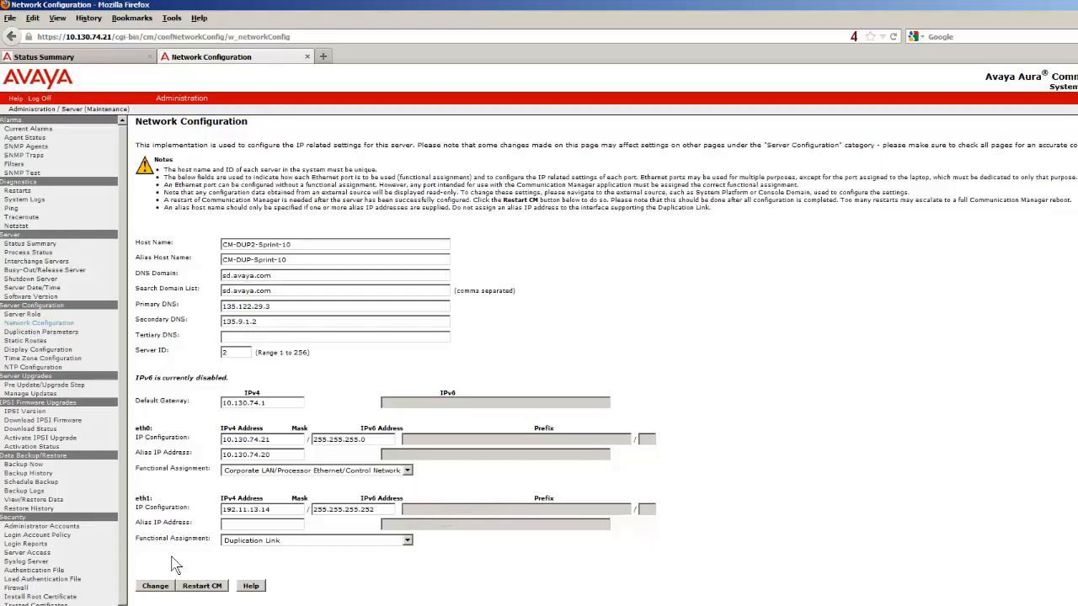
click(155, 586)
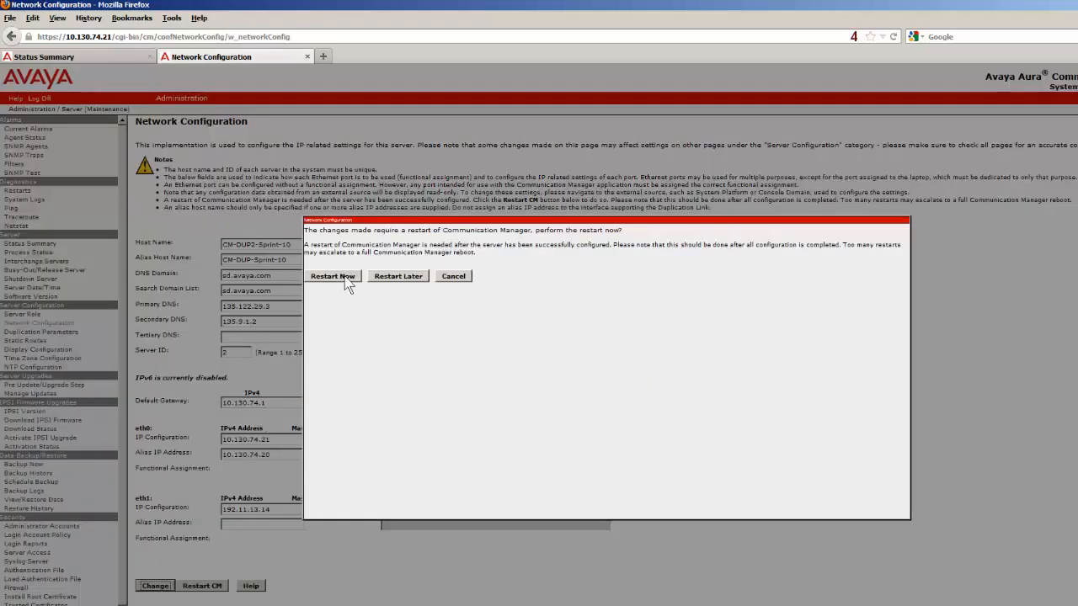
Restart Communication Manager to apply the second server's network settings.
click(331, 276)
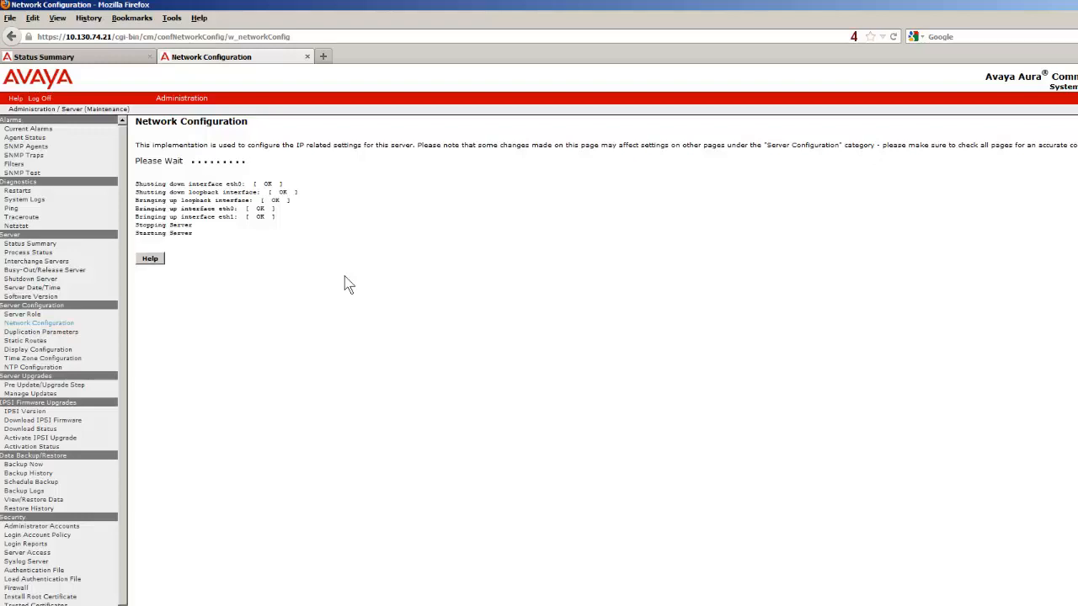
click(41, 332)
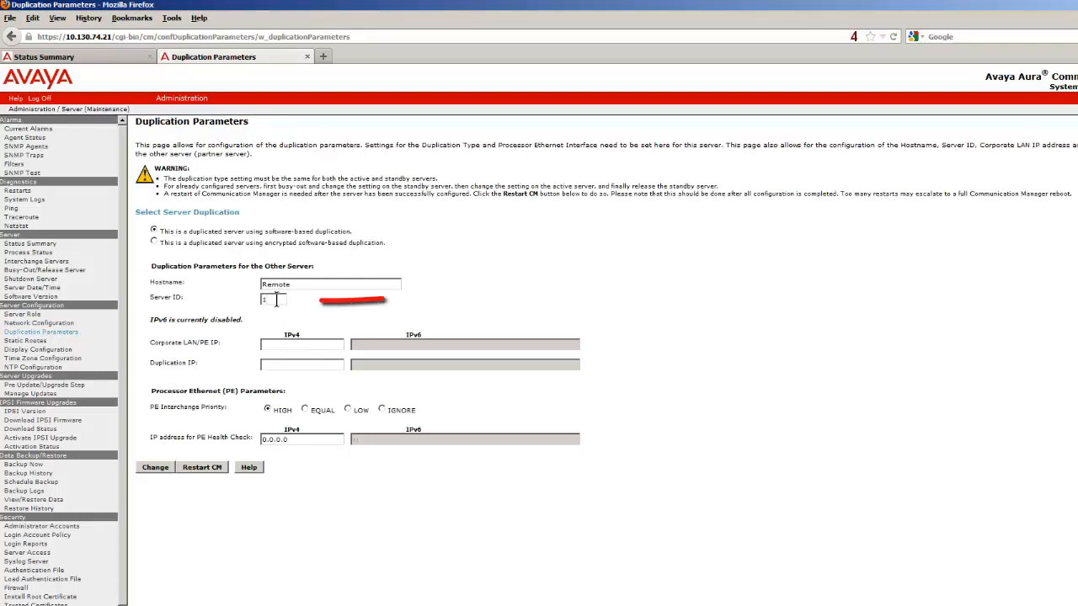
Enter partner ID 1, LAN IP 10.130.74.20, duplication 192.11.13.13, health-check 10.130.74.1.
text(10.130.74.20)
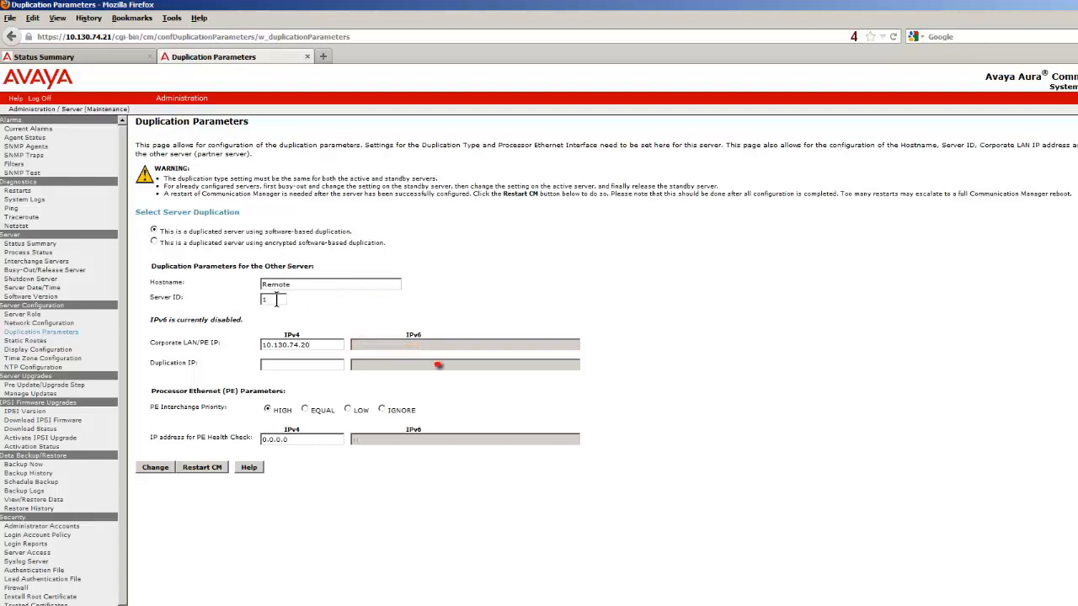
text(192.11.13.13)
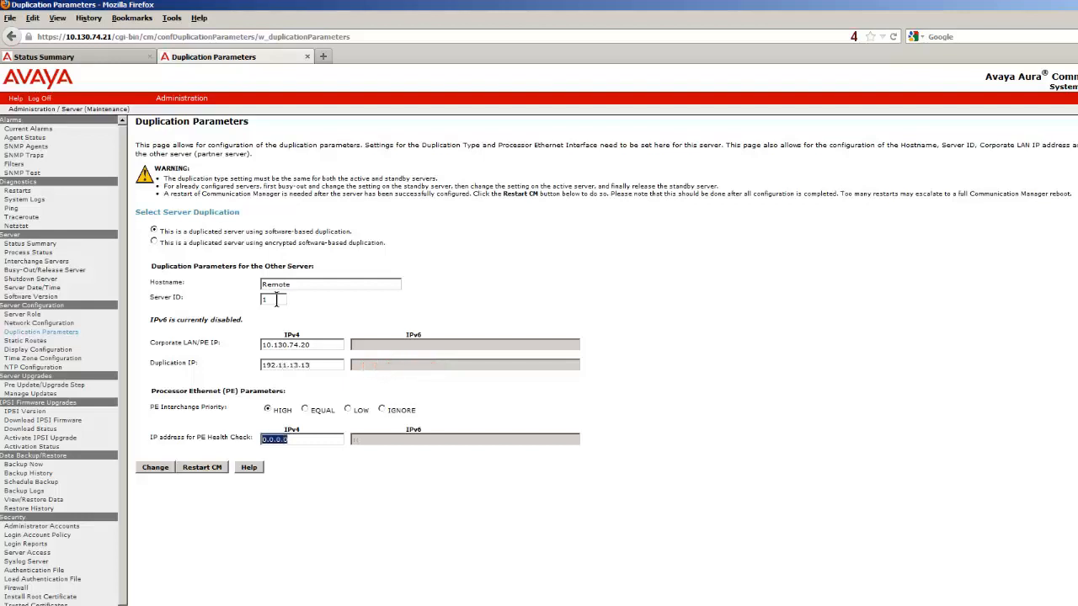
text(10.)
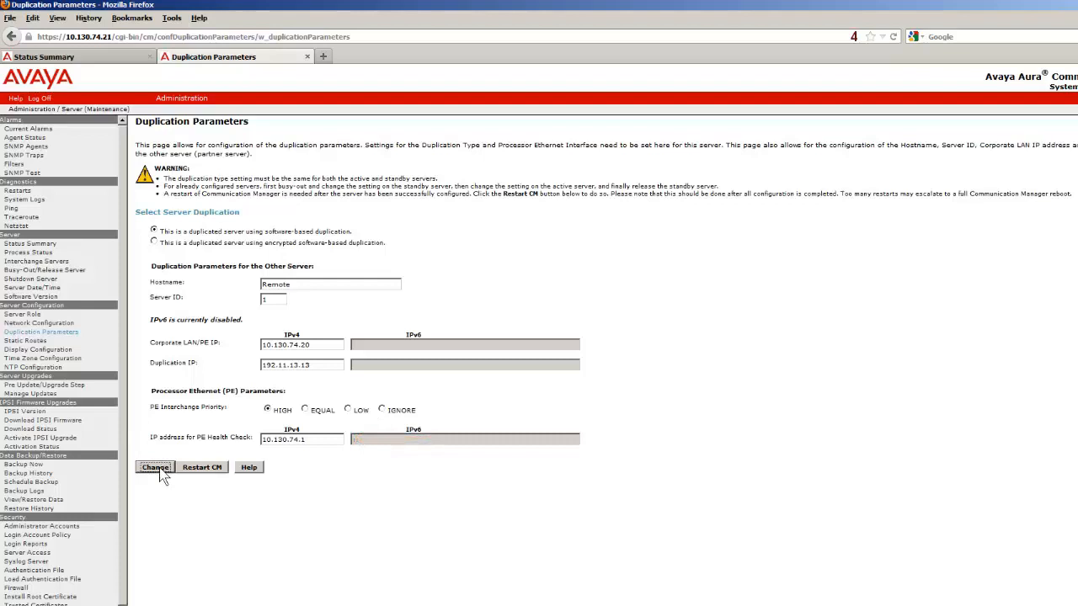
click(155, 467)
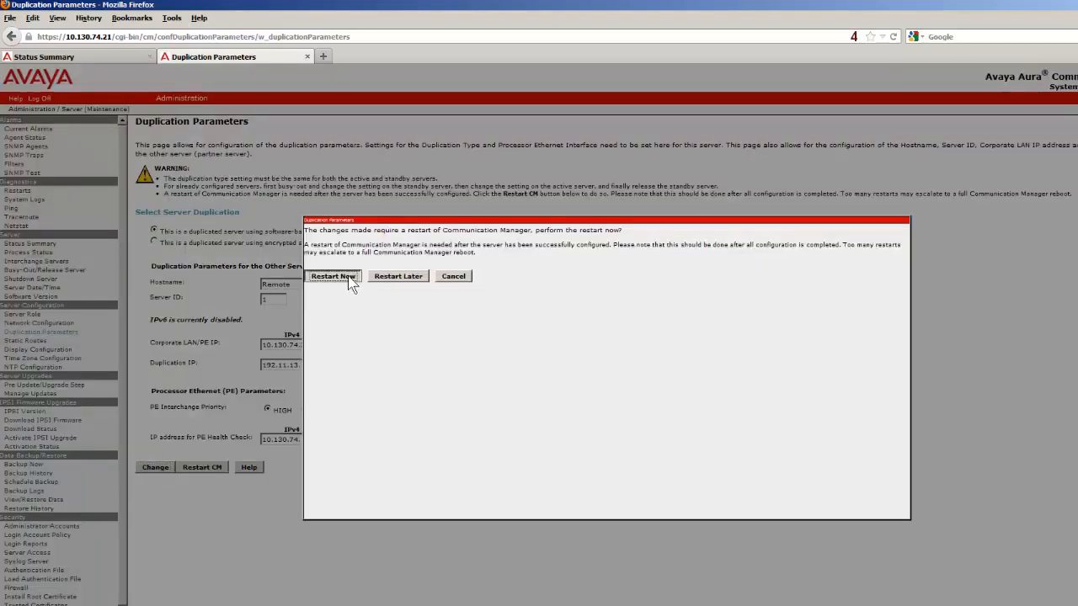
Restart Communication Manager to save the duplication information.
click(334, 276)
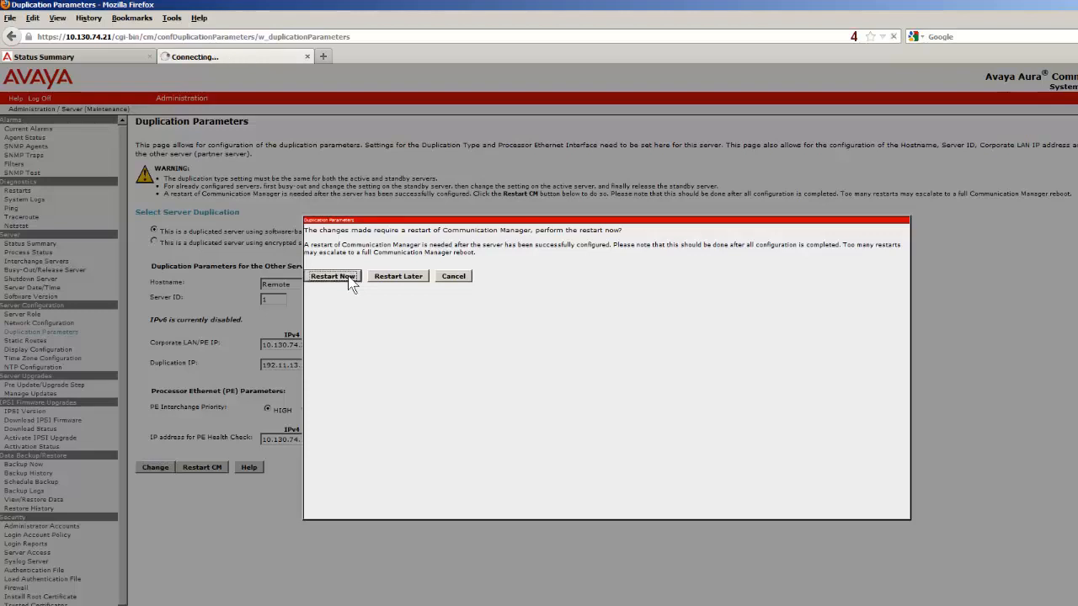
click(332, 276)
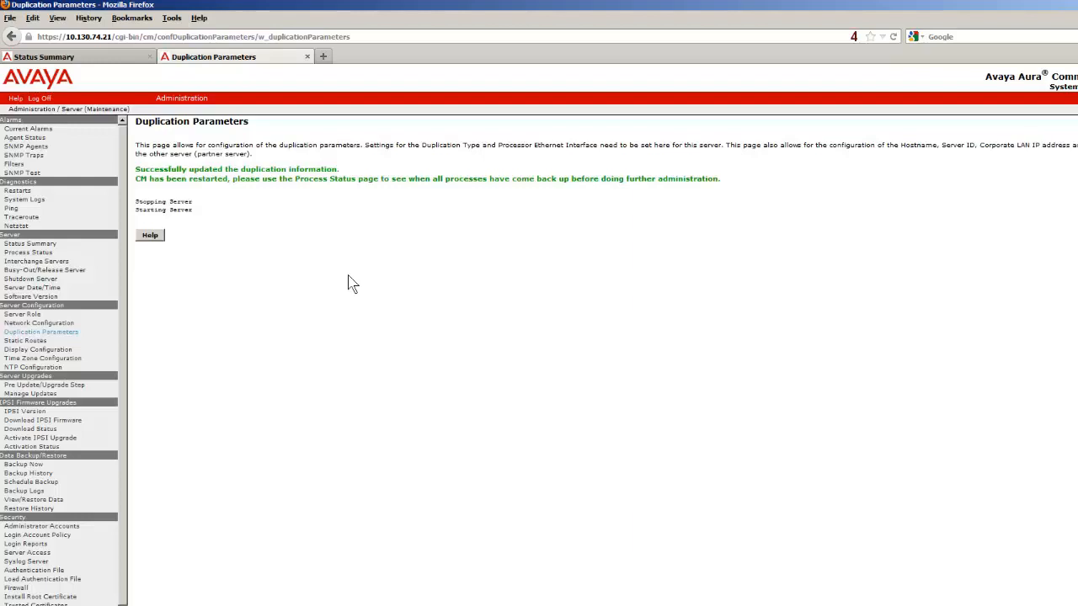
click(28, 252)
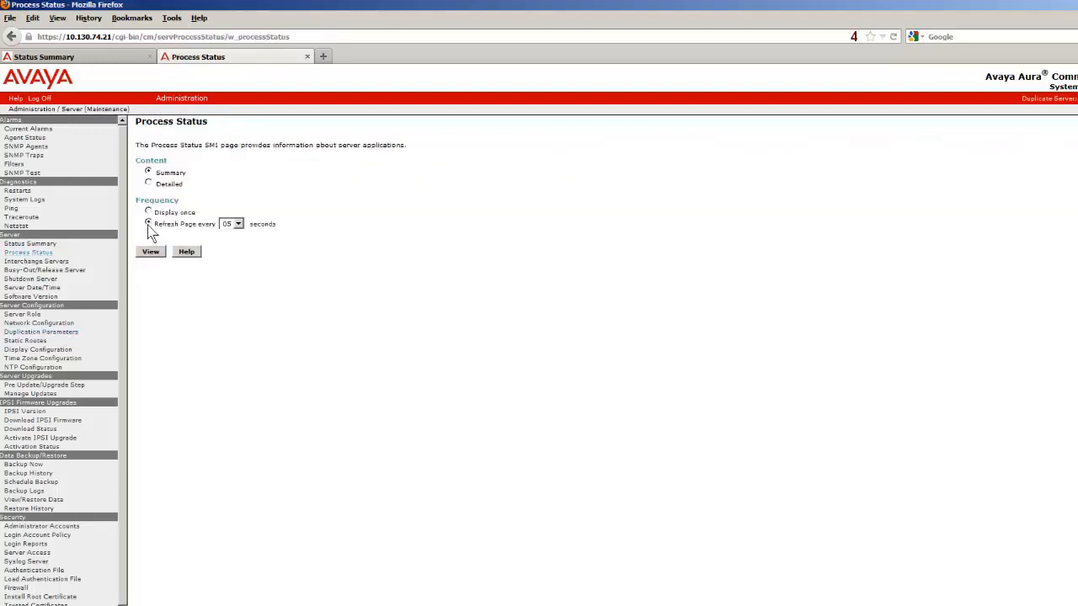
View process status to confirm CommunicaMgr 42/42 up on standby.
click(150, 251)
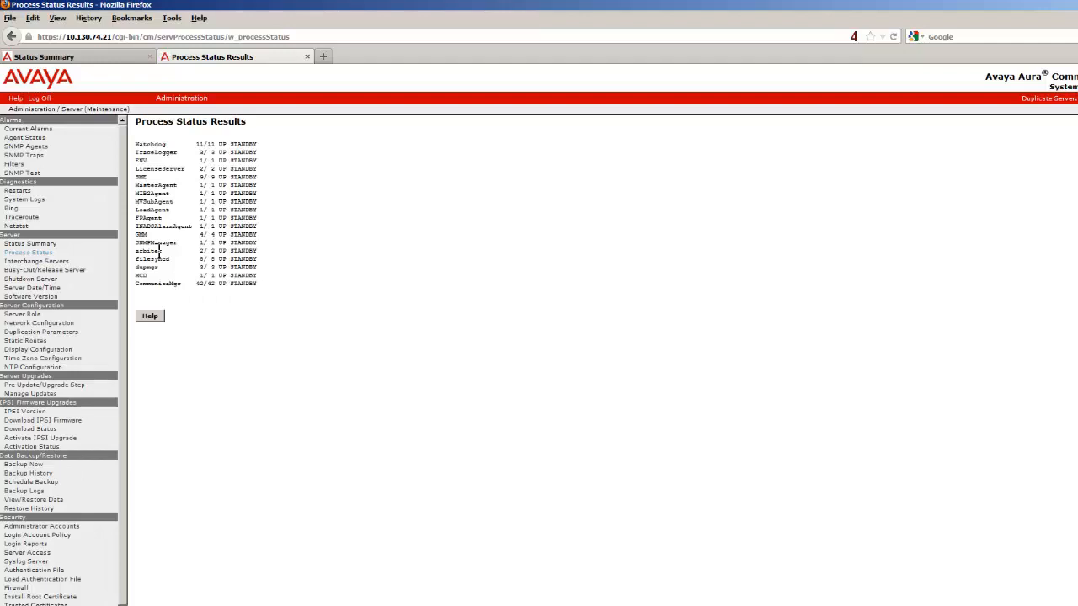
mouse_move(34, 248)
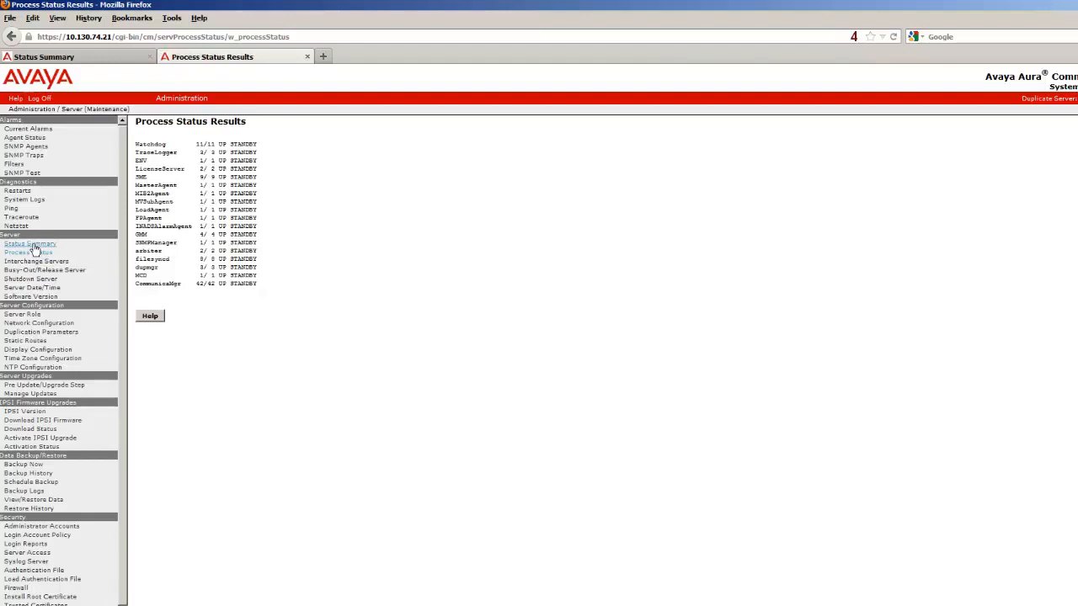
click(31, 244)
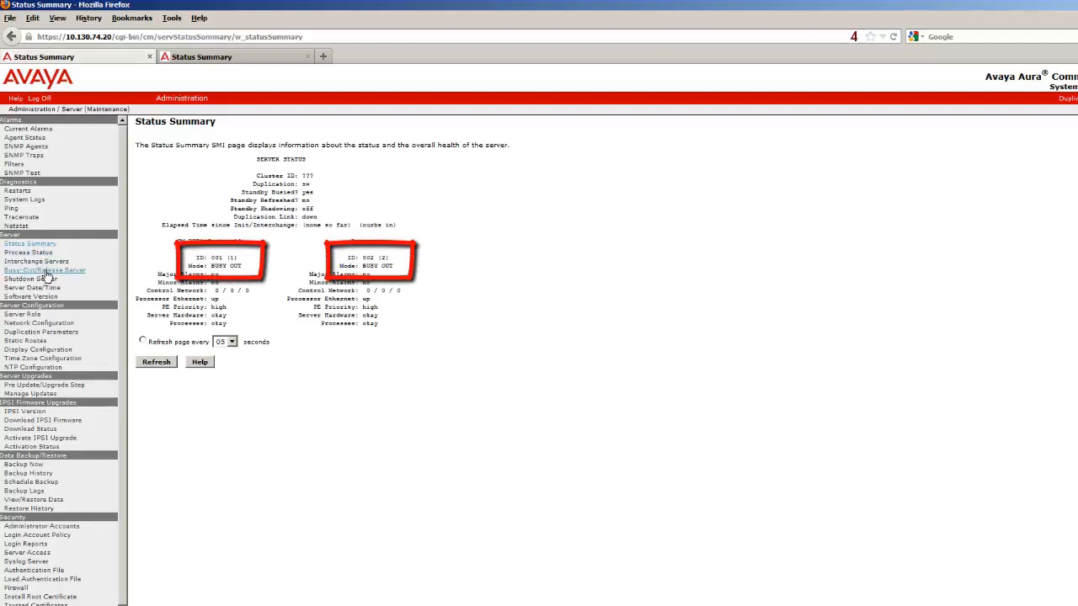
mouse_move(46, 278)
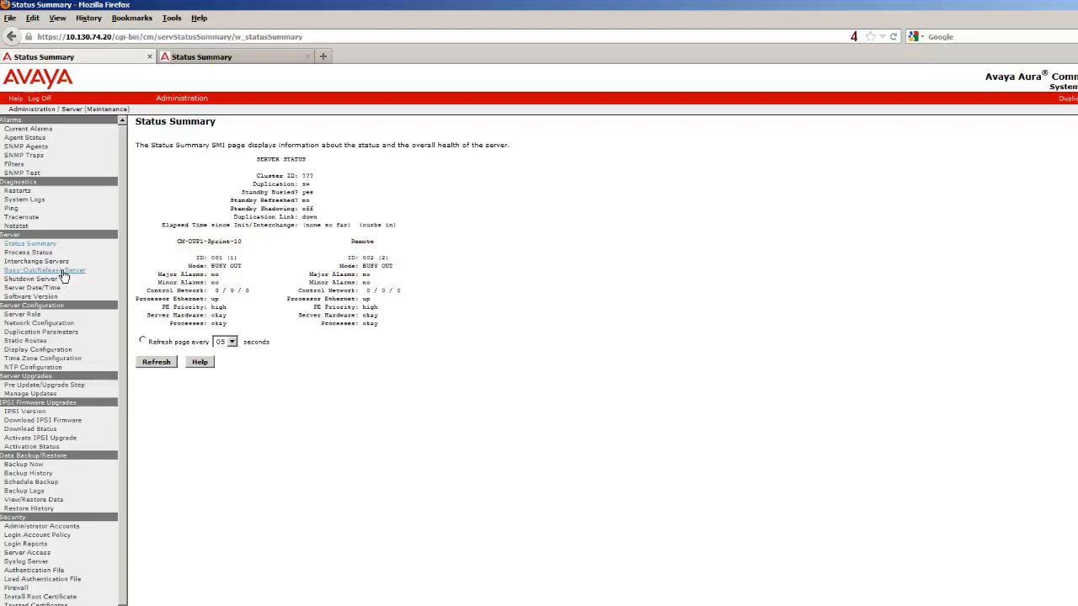
Release server CM-DUP1-Sprint-10 from busy-out on its Busy-Out/Release Server page.
click(45, 270)
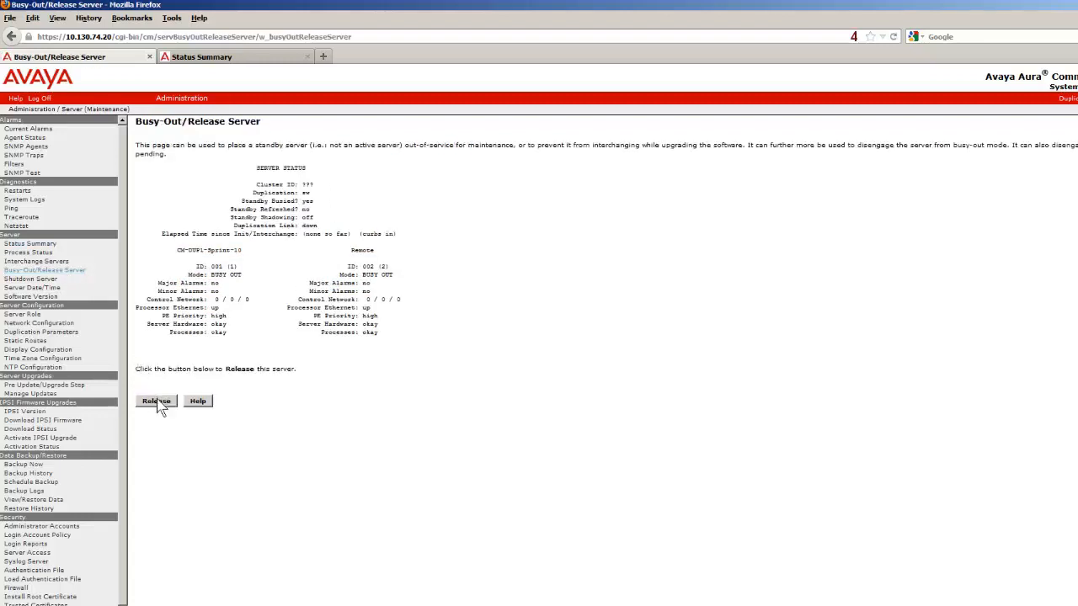
click(155, 401)
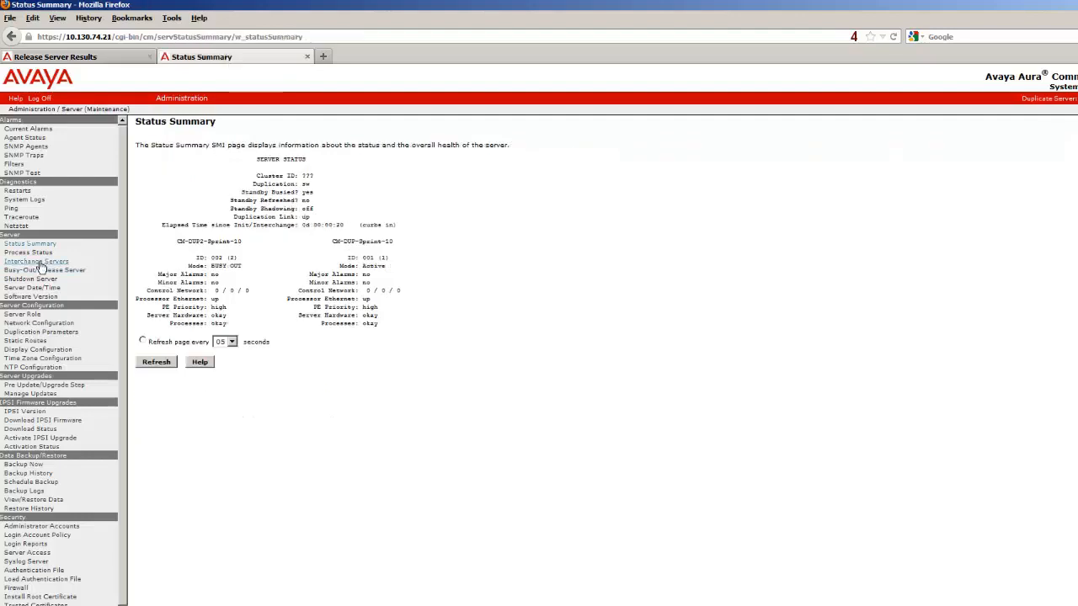
Release CM-DUP2-Sprint-10 from busy-out and confirm the success message.
click(45, 269)
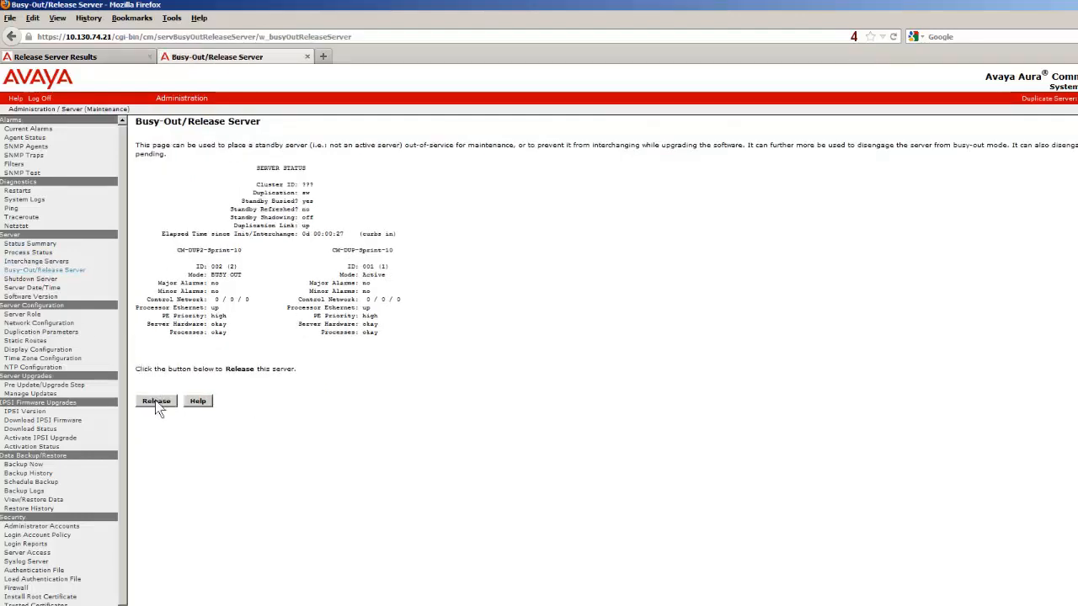
click(155, 401)
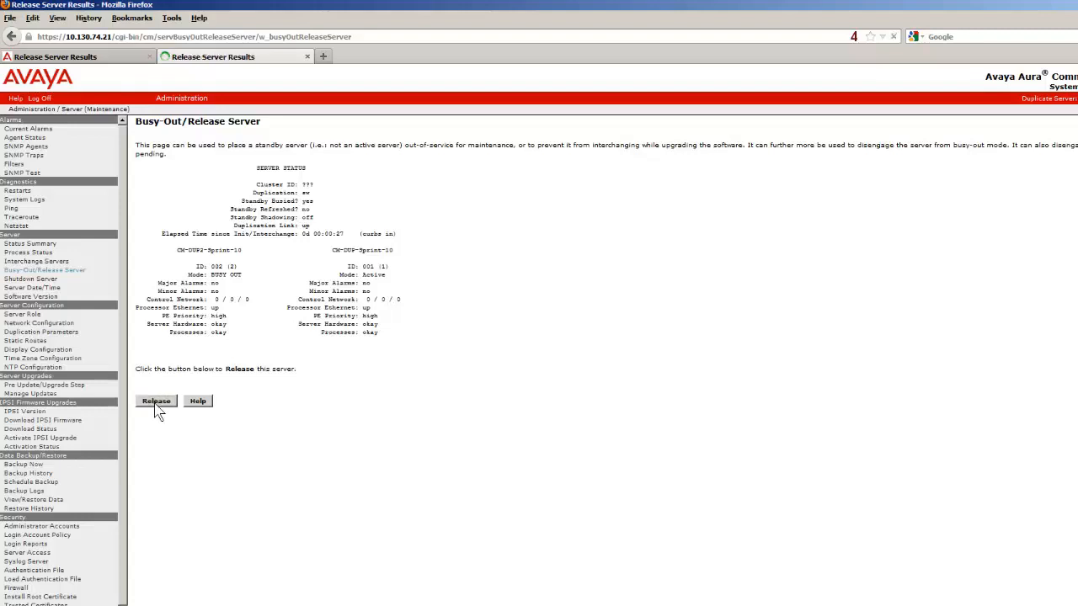
click(156, 400)
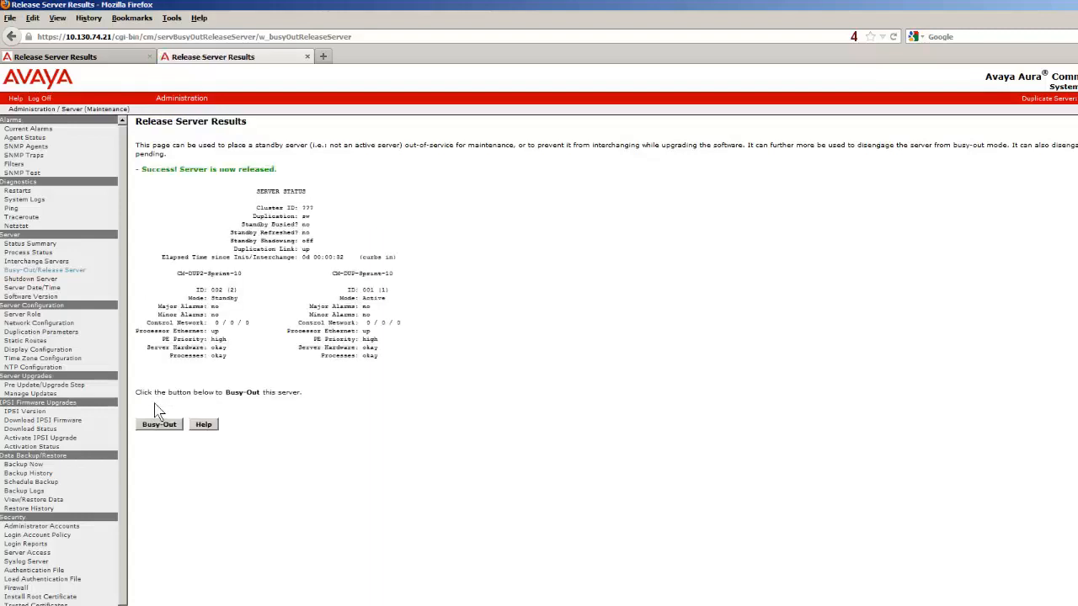